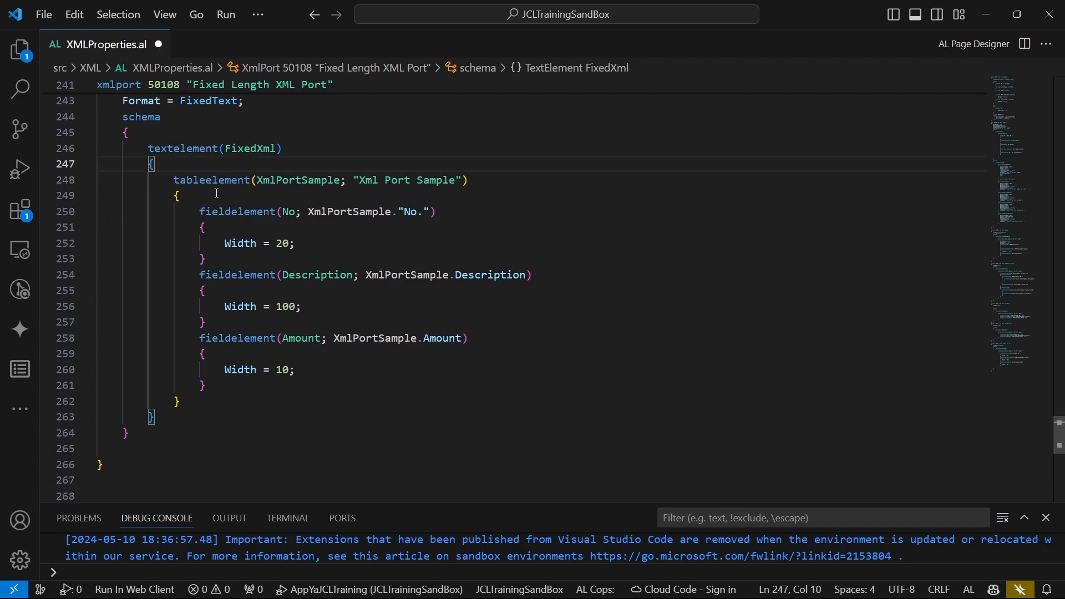
- Save XMLProperties.al and review the Xml Port Sample table's No. Code[20] and Description fields
key("ctrl+s")
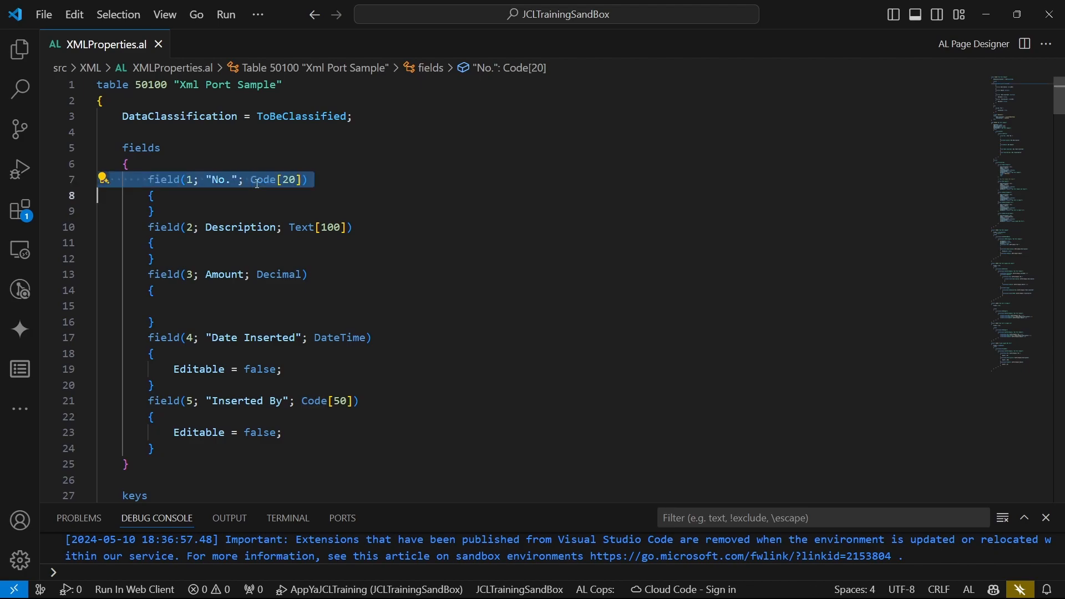
left_click(255, 180)
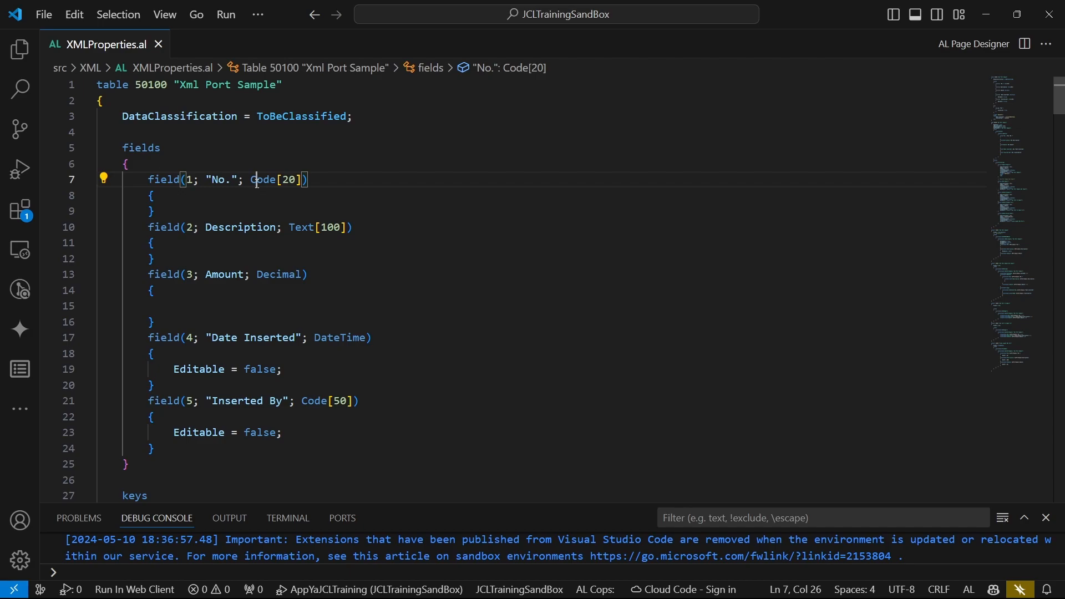
left_click(150, 243)
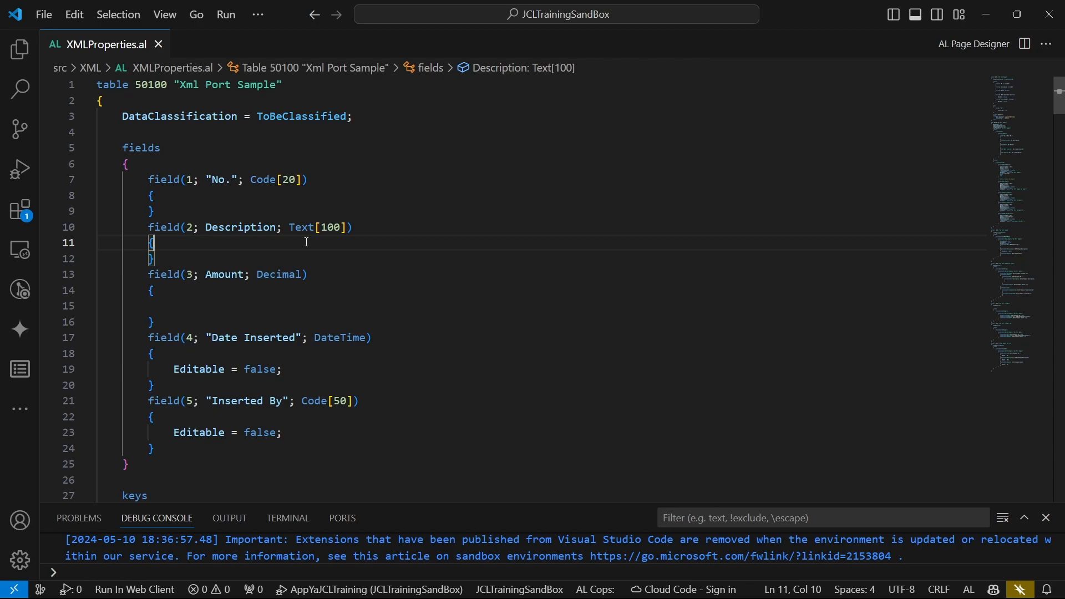
left_click(225, 290)
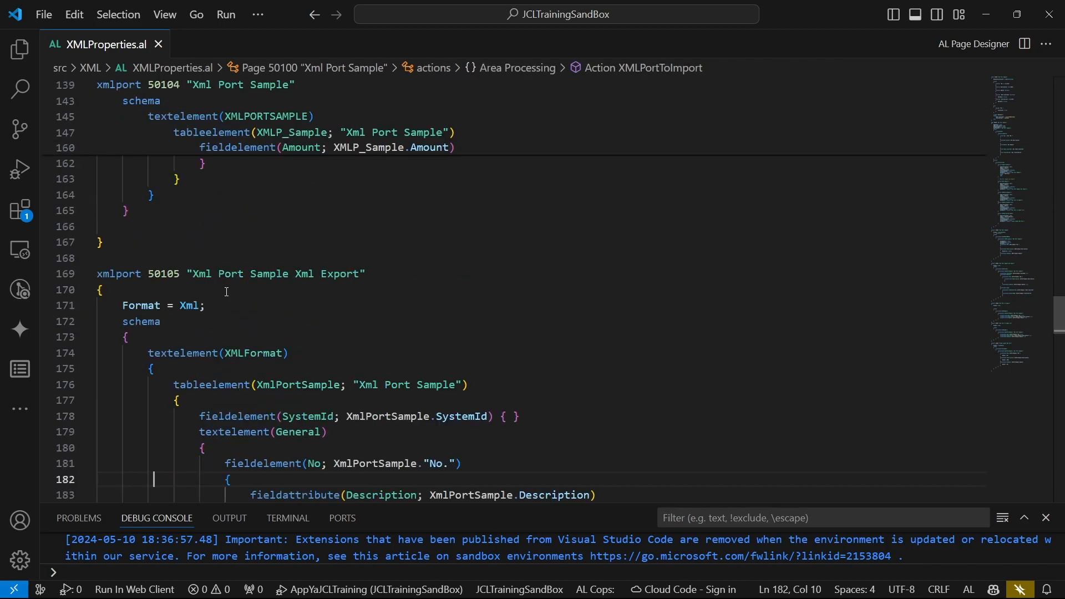
- Review xmlport 50108's FixedXml textelement, table element and the No field's Width of 20
scroll("down", 3)
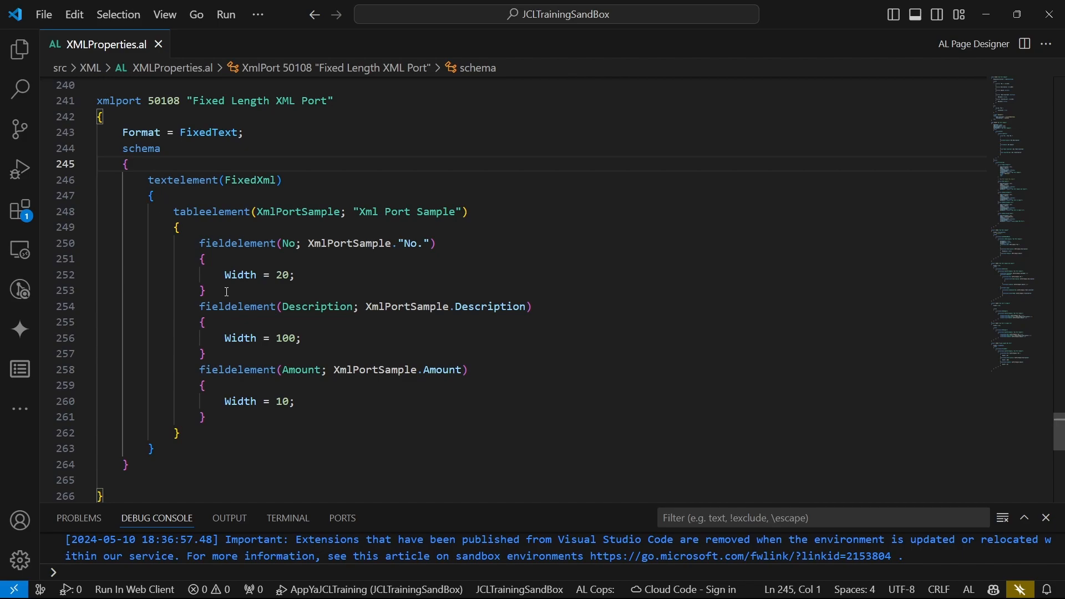
left_click(219, 289)
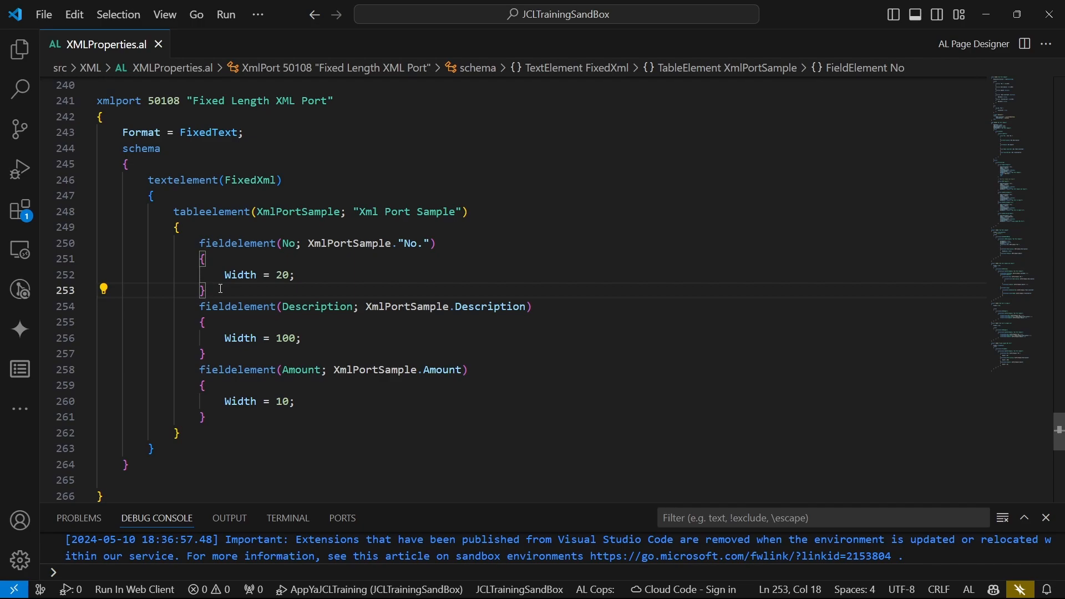
mouse_move(183, 179)
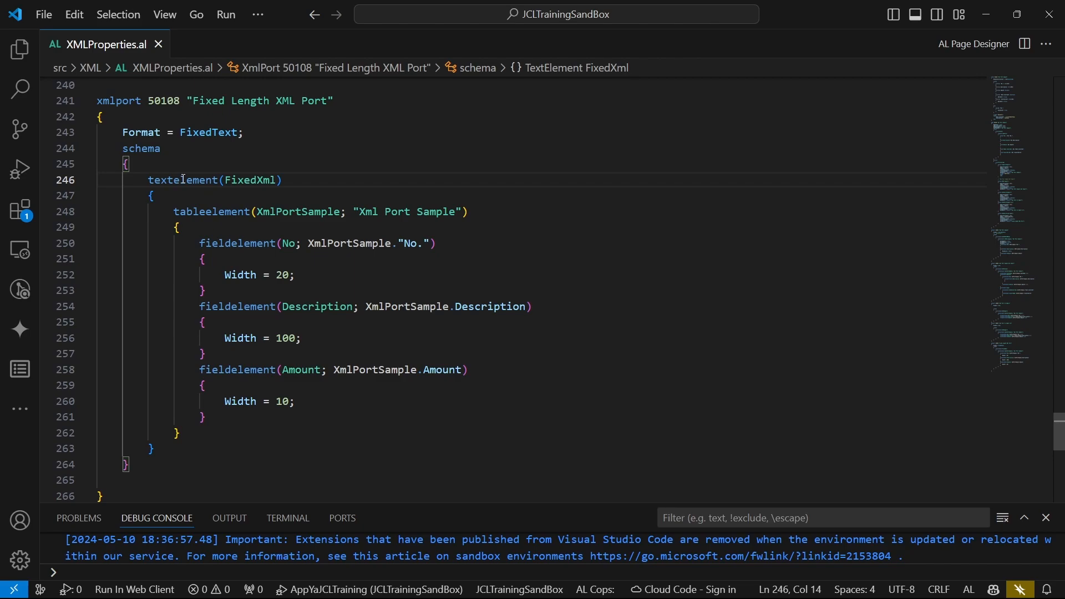
left_click(176, 227)
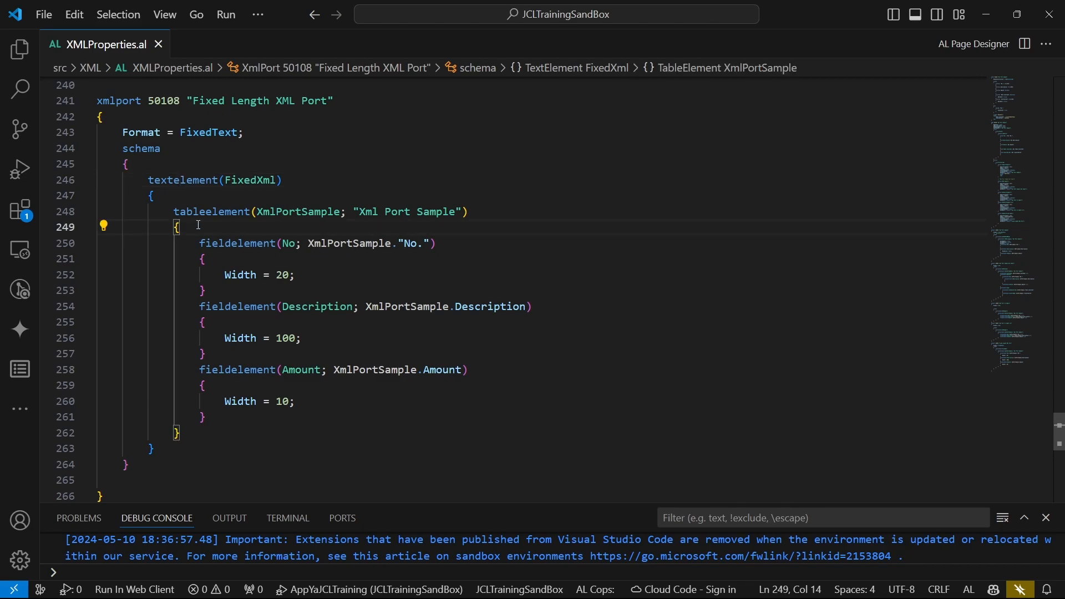
left_click(236, 306)
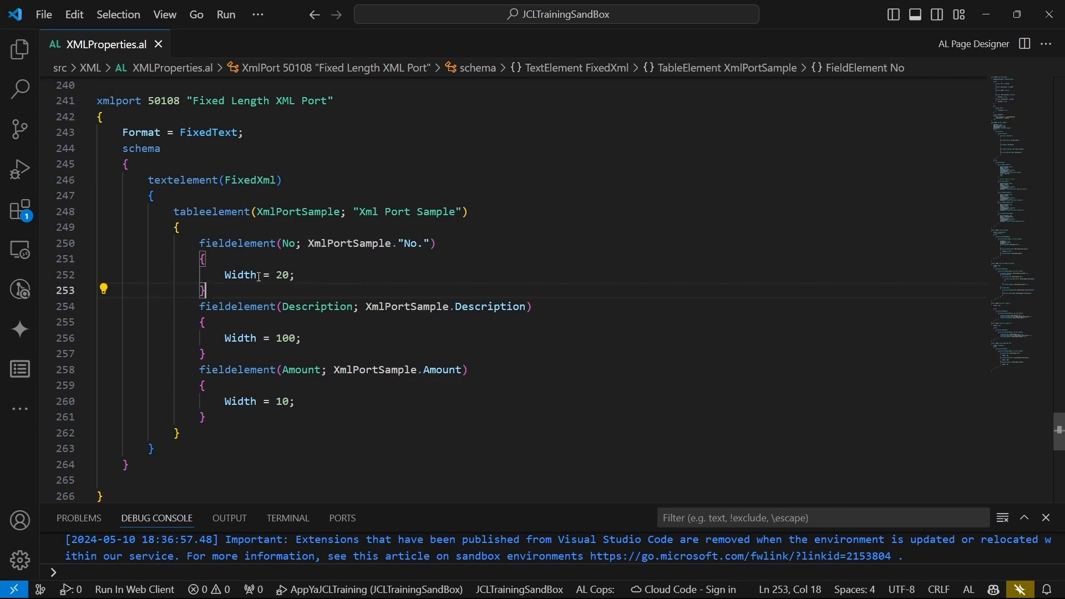
left_click(258, 275)
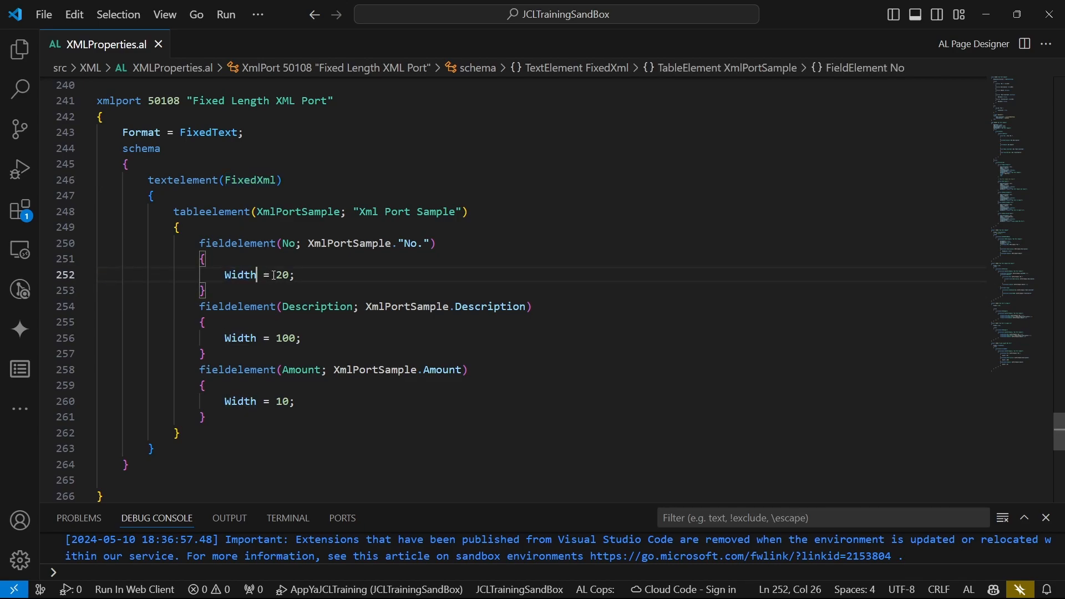
double_click(281, 274)
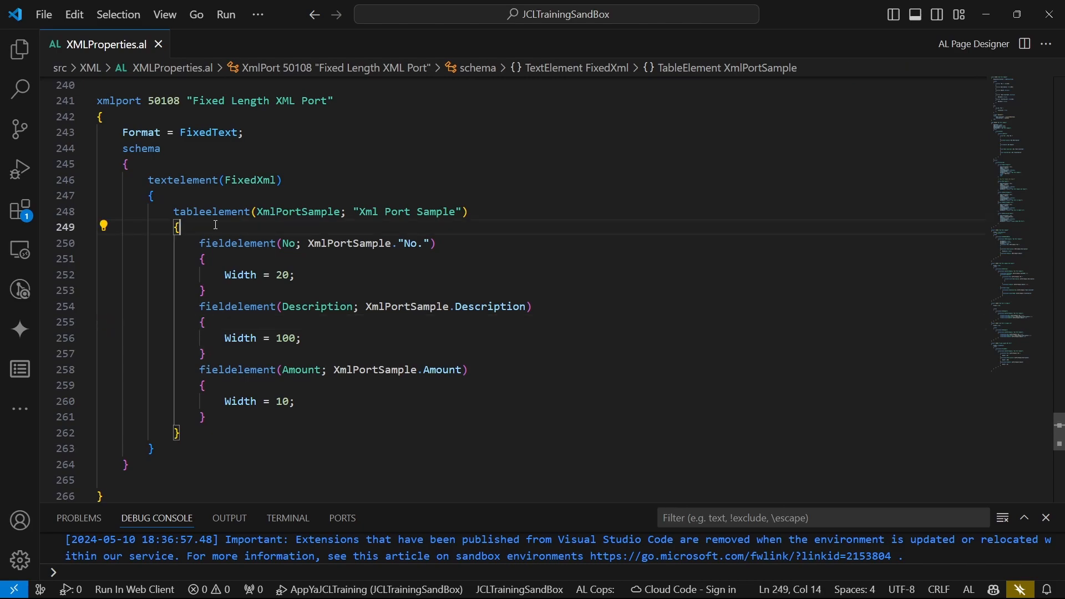
- Add AutoUpdate = true; to the Xml Port Sample tableelement, save and publish the extension
type("au")
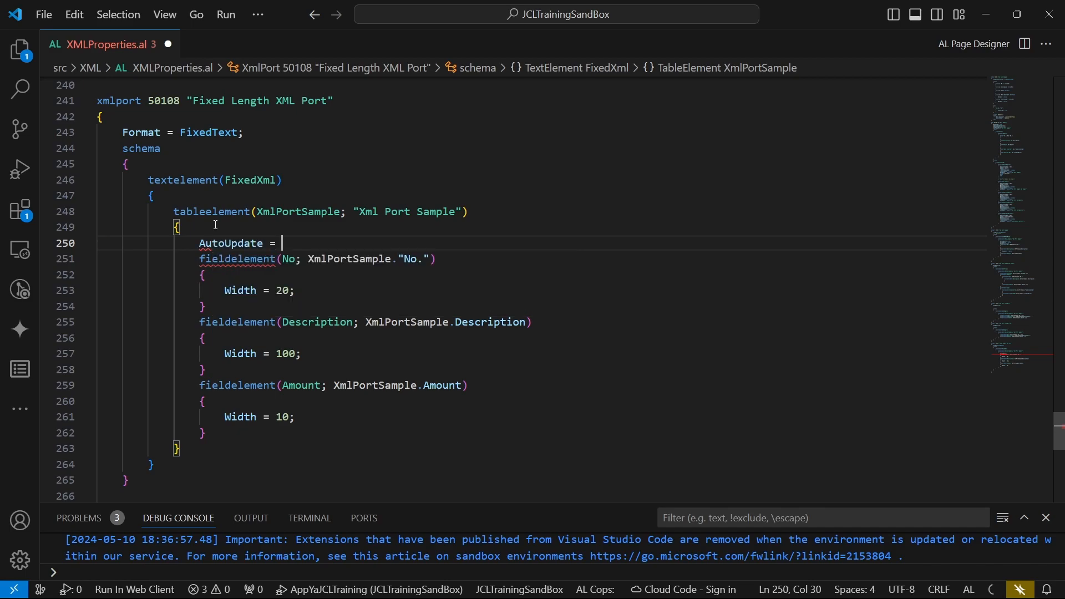
type("true;")
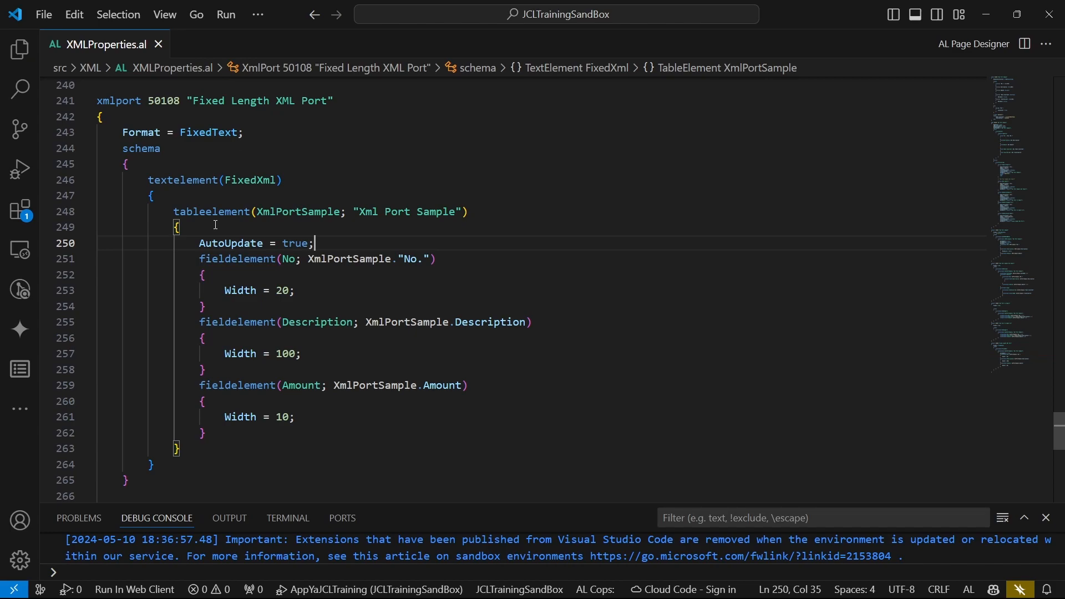
mouse_move(231, 242)
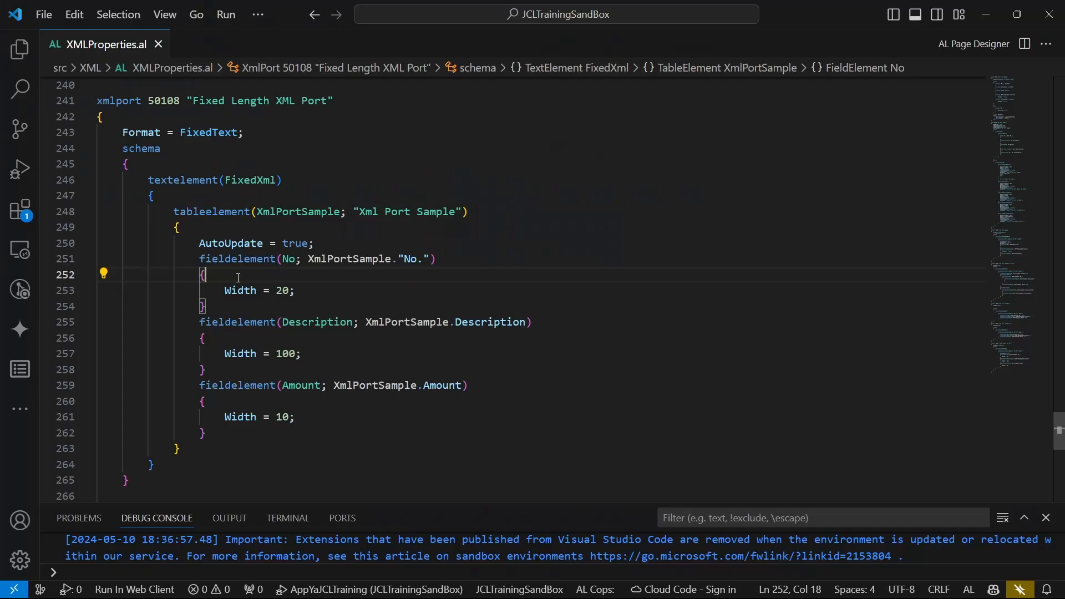
left_click(228, 518)
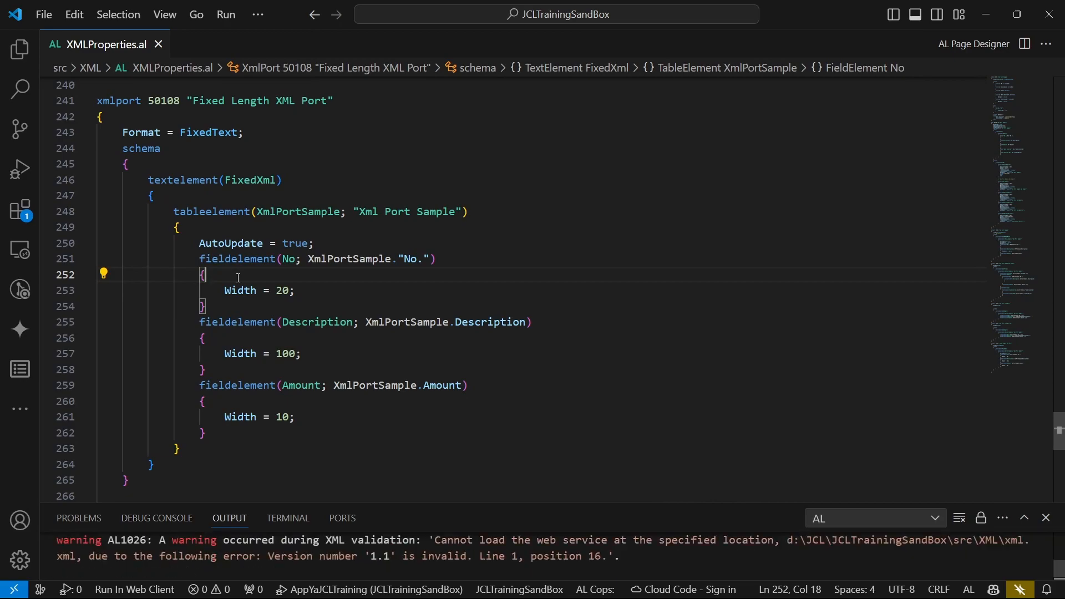
left_click(157, 518)
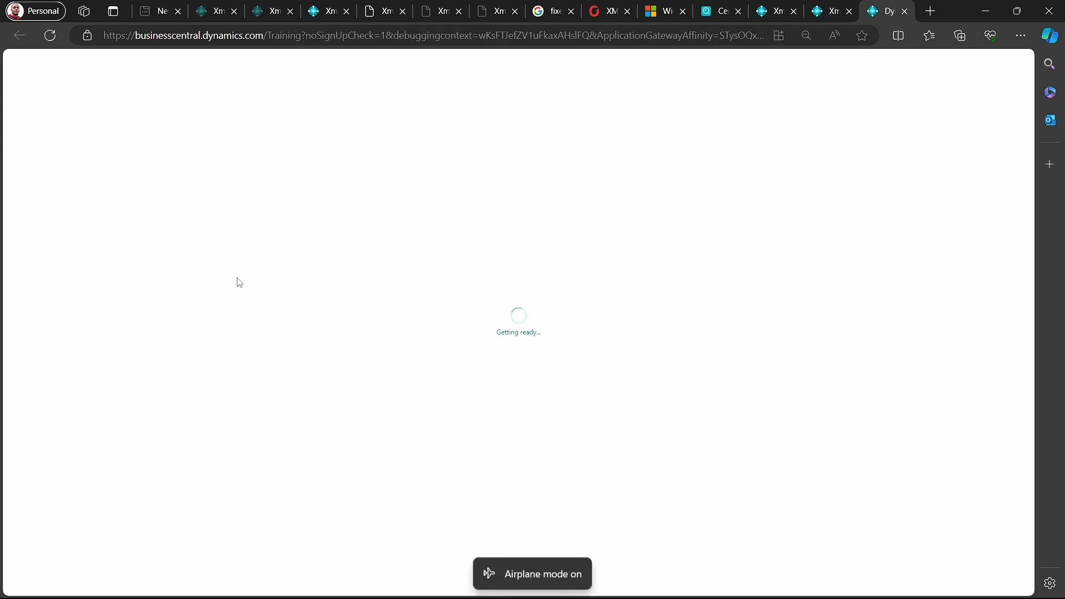
- Run XMLPortFixed Width from the Xml Port Sample list with Direction Export to download a text file
key("F11")
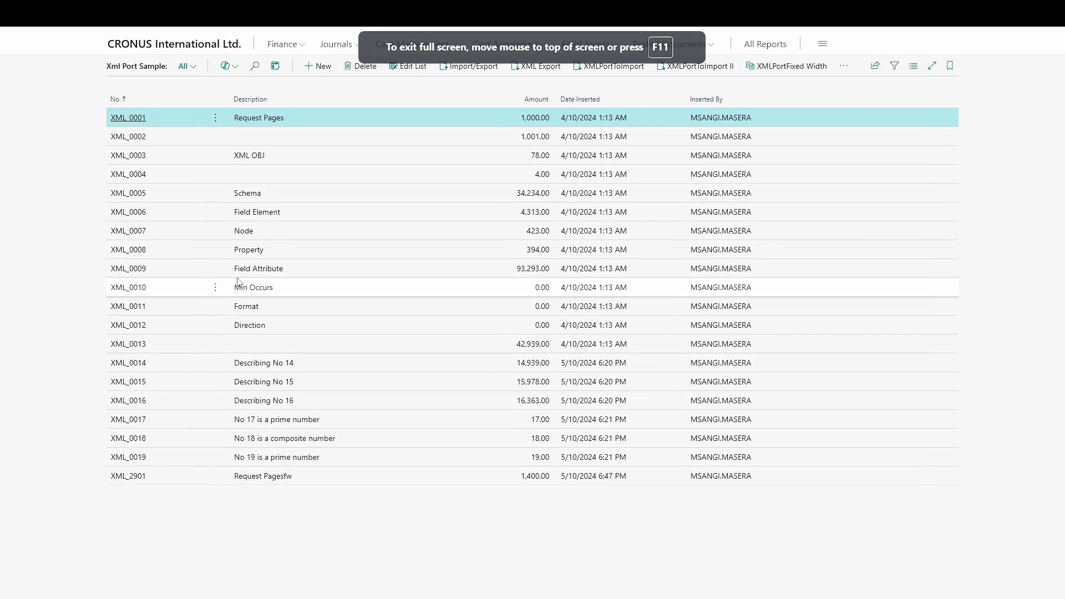
mouse_move(536, 186)
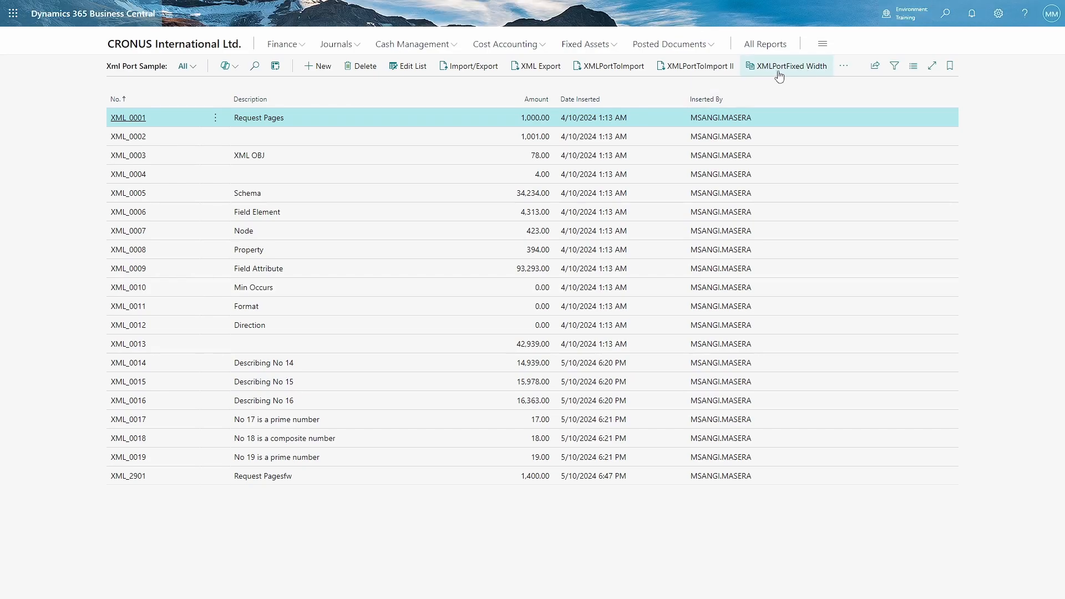
mouse_move(809, 75)
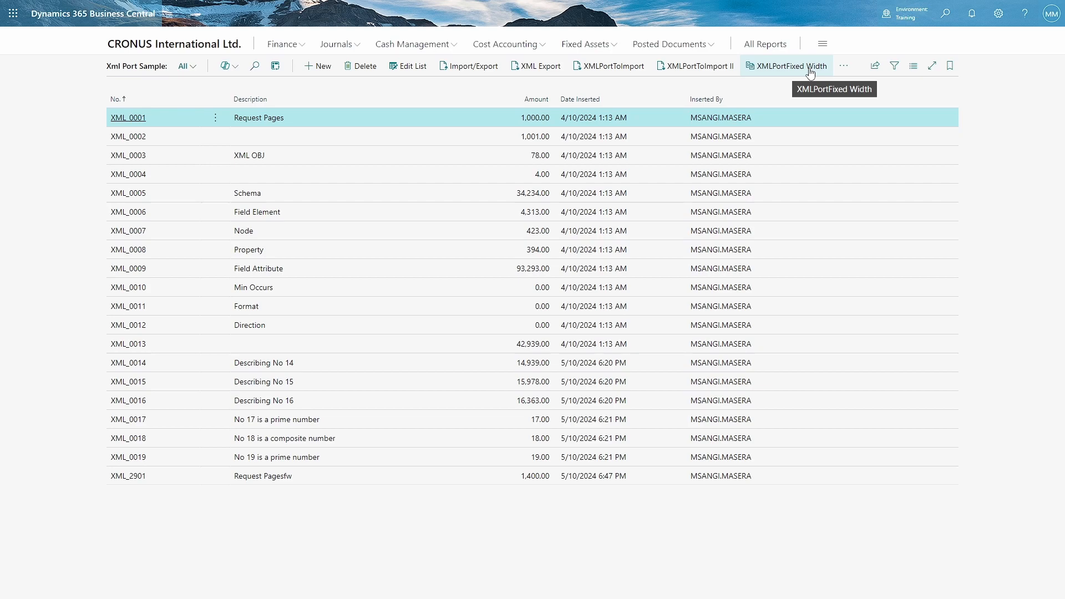
left_click(785, 65)
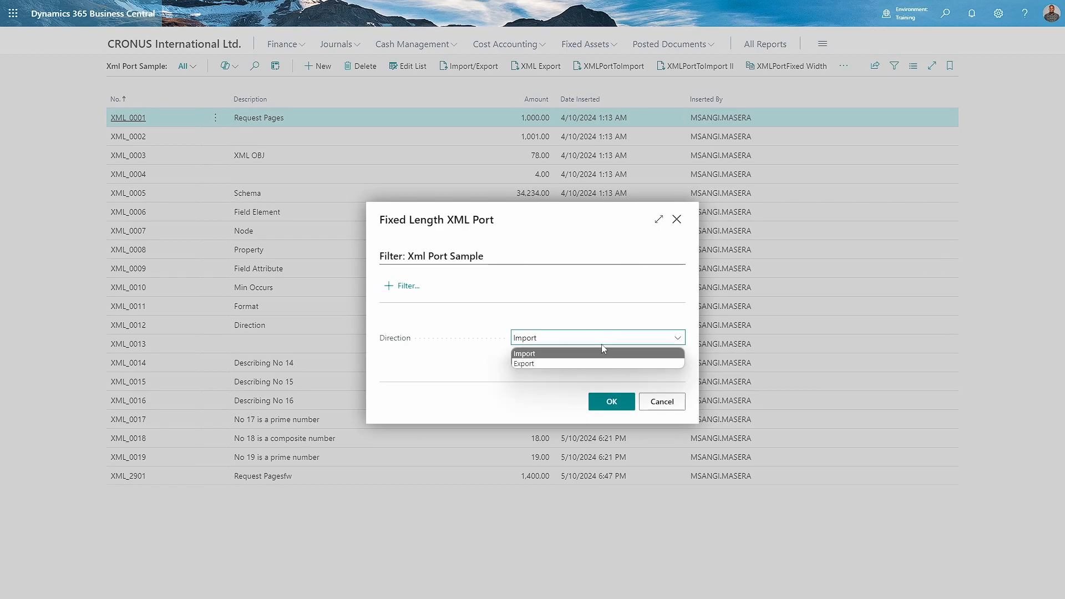
left_click(524, 363)
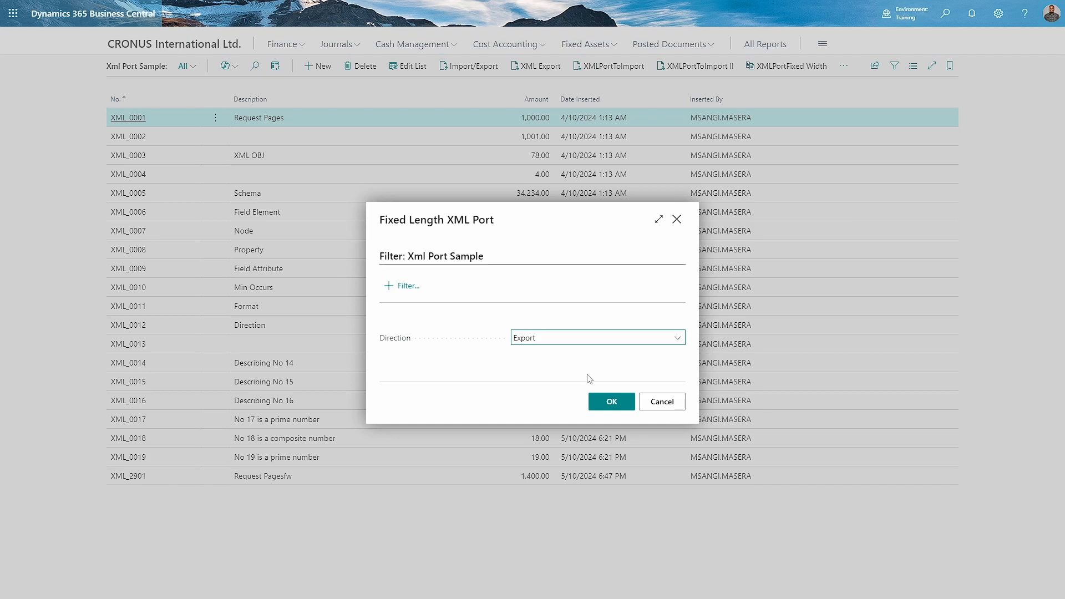
left_click(610, 401)
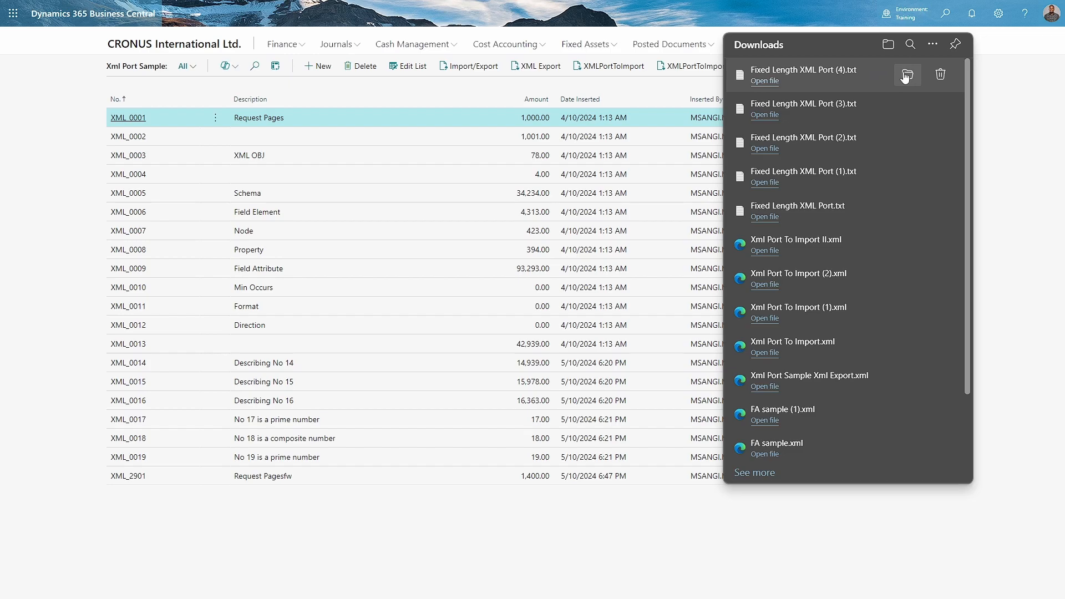
- Show Fixed Length XML Port (4).txt in its folder and open it with an editor
left_click(907, 75)
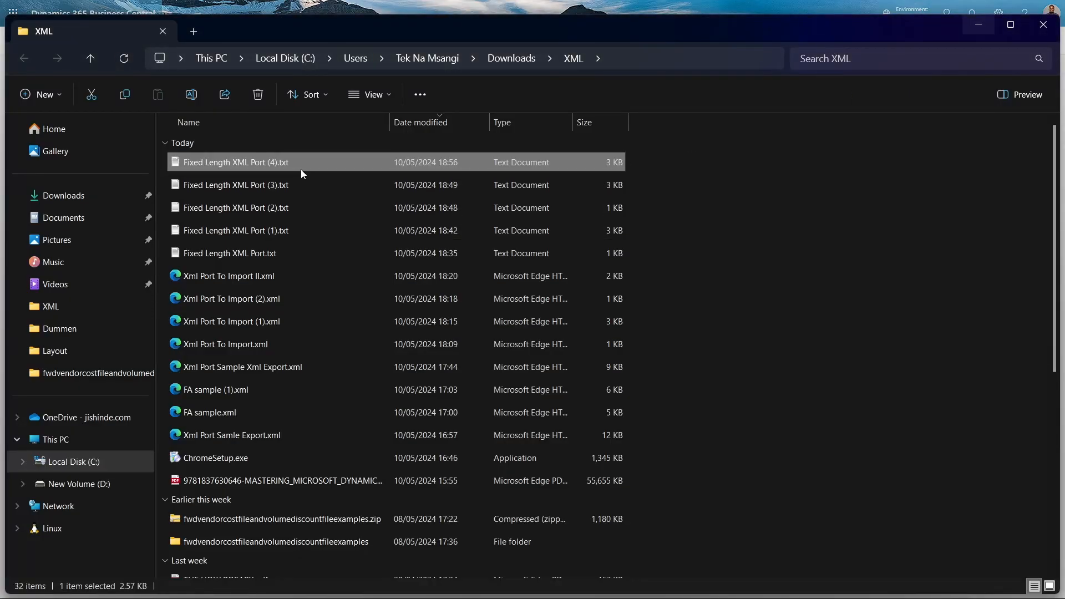
right_click(235, 162)
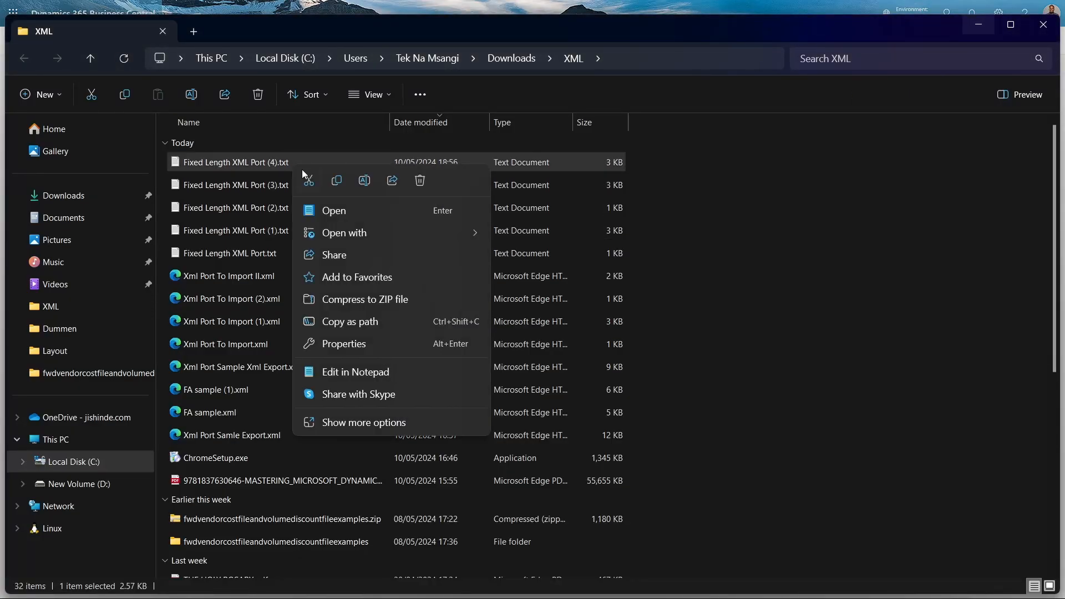
left_click(343, 231)
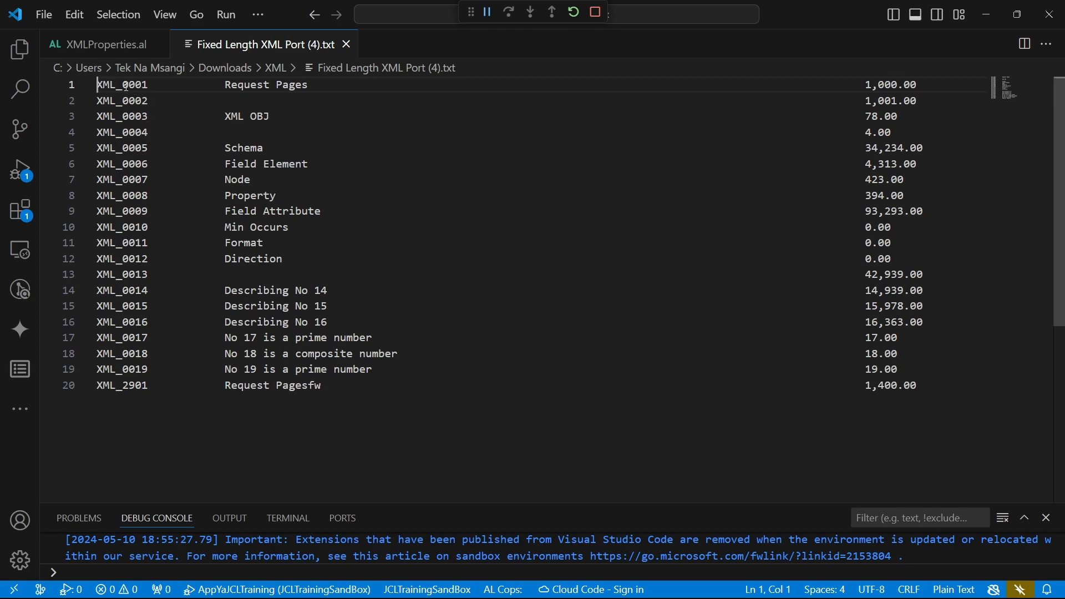
mouse_move(349, 131)
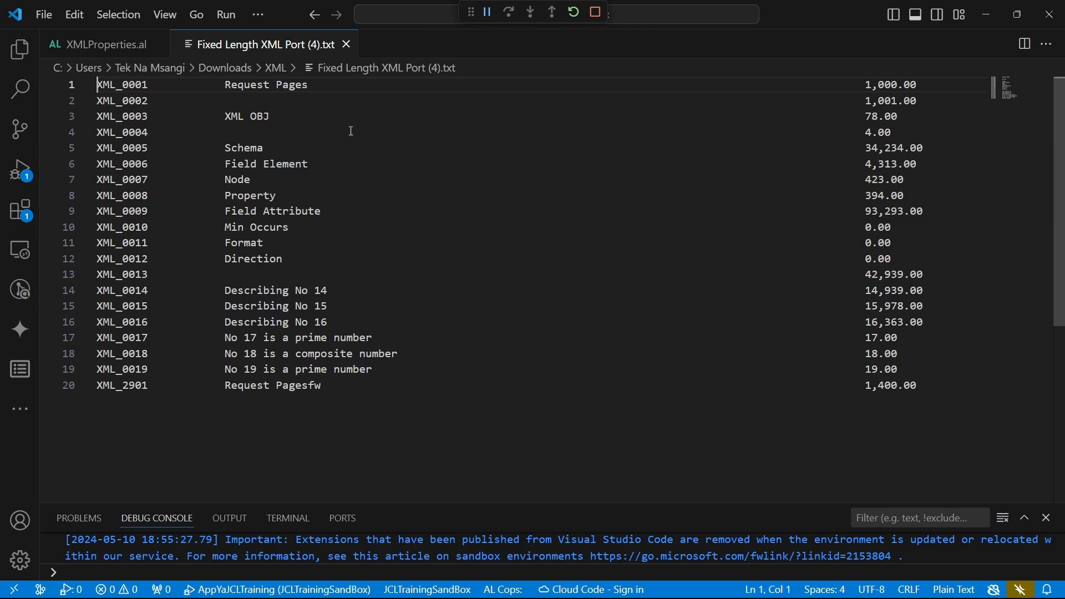
- Change line 11's code to XMF_0011 and line 19's text to 'No 90'
double_click(112, 84)
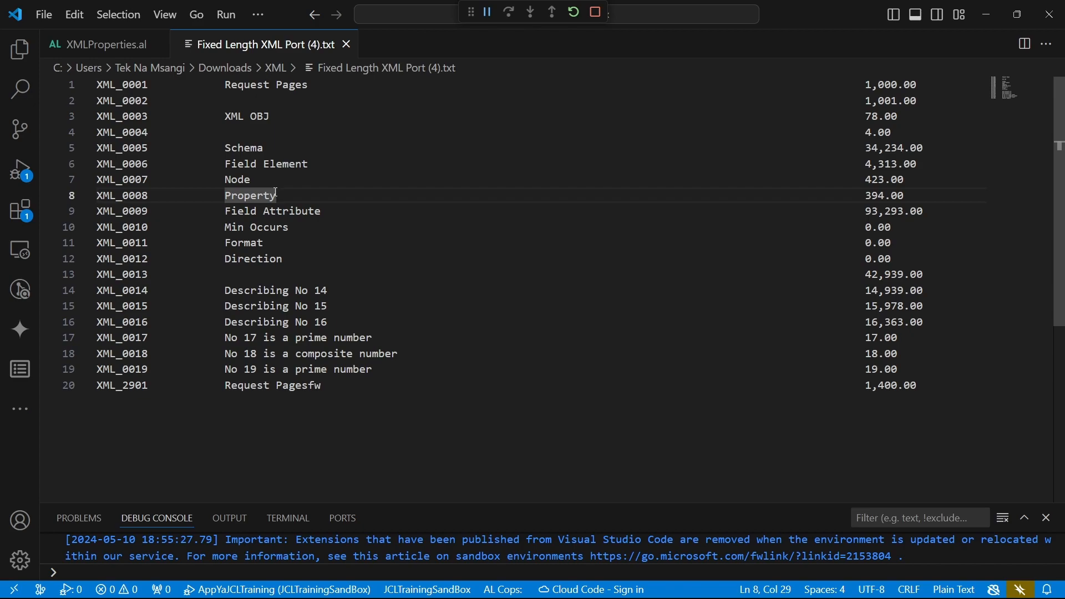
left_click(288, 210)
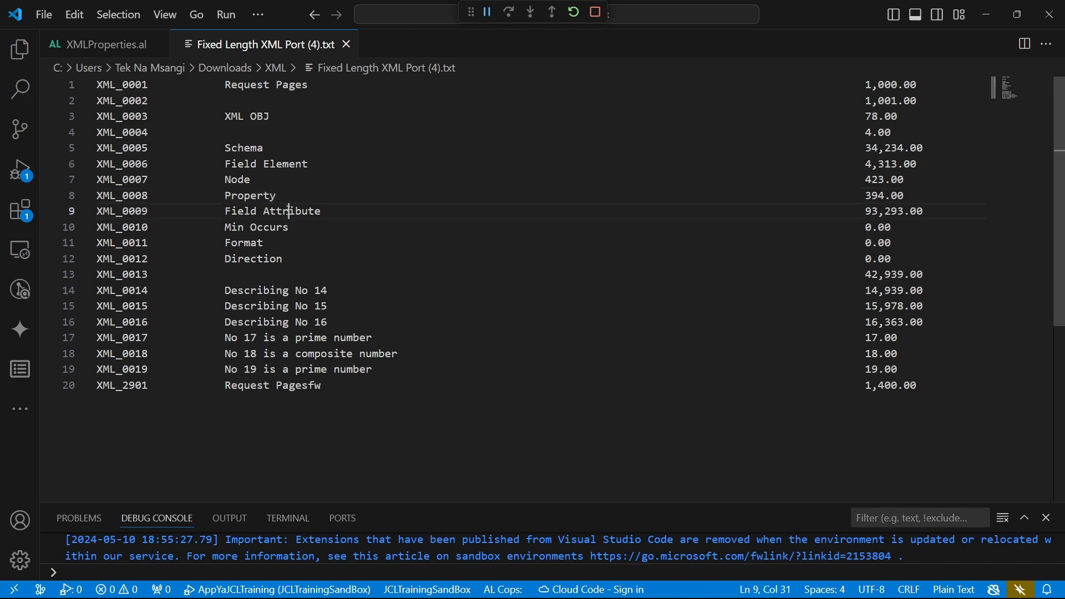
left_click(148, 242)
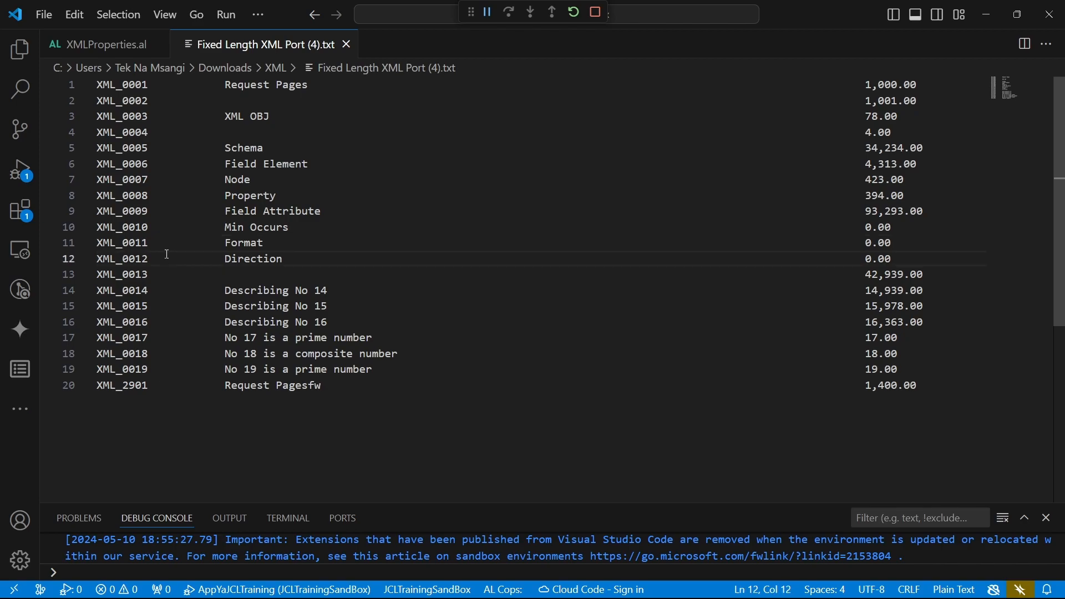
double_click(122, 243)
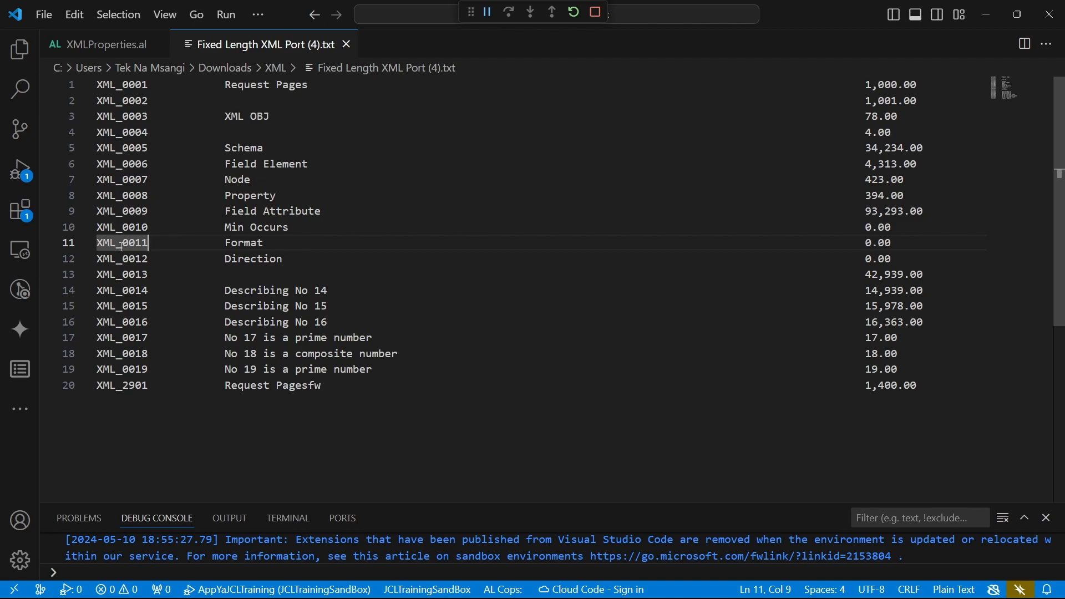
left_click(108, 243)
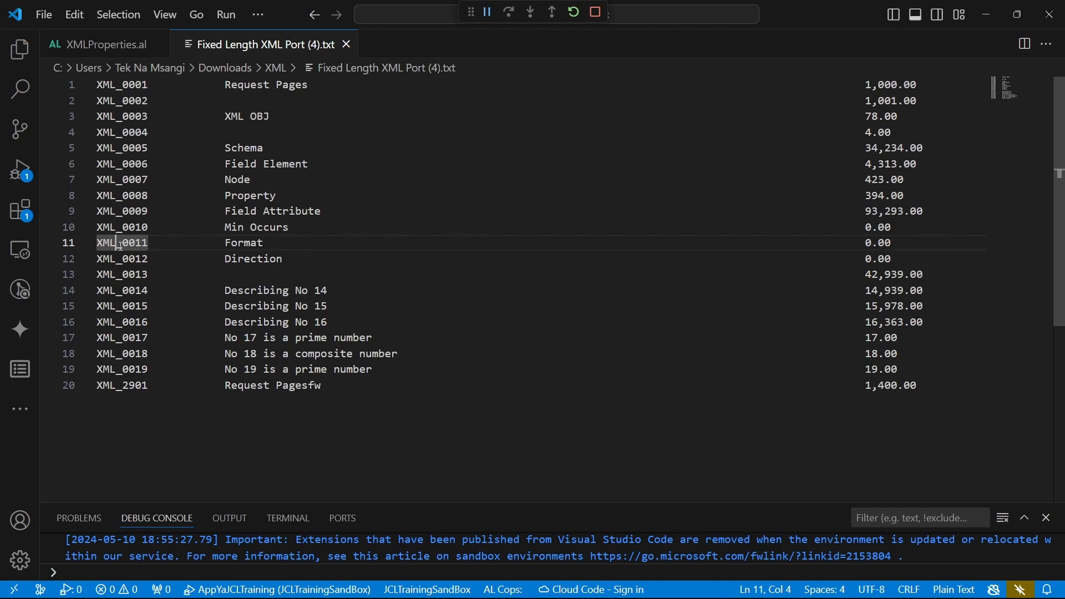
key("Backspace")
type("F")
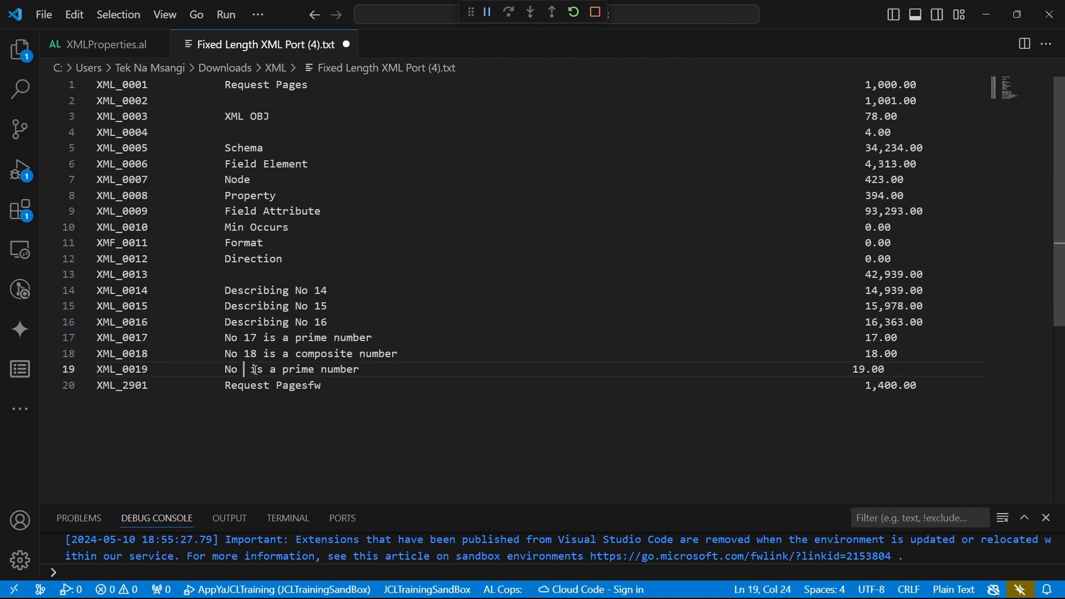
type("90")
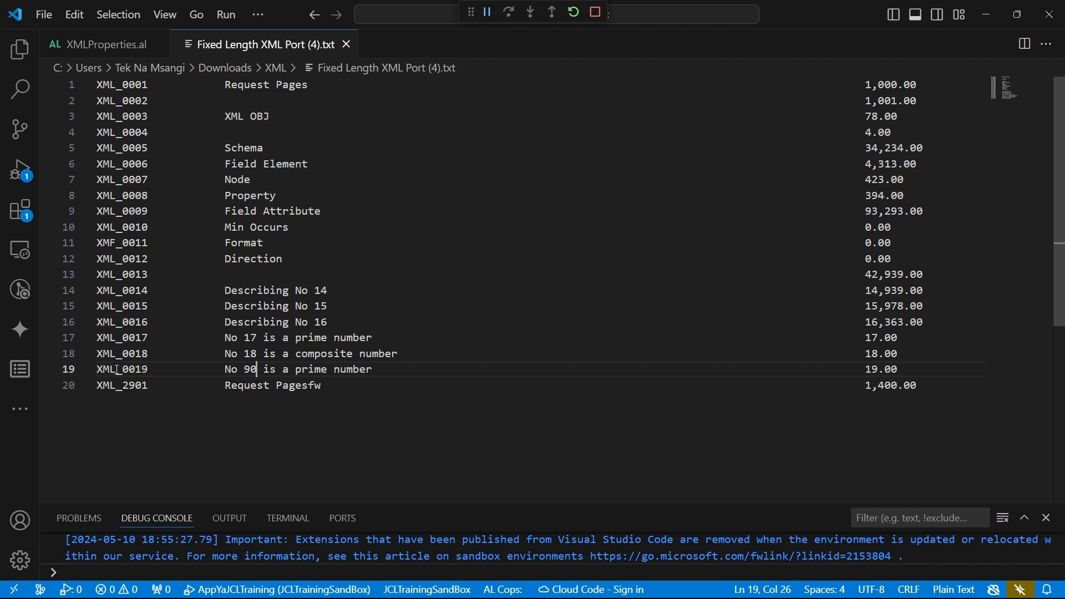
double_click(122, 368)
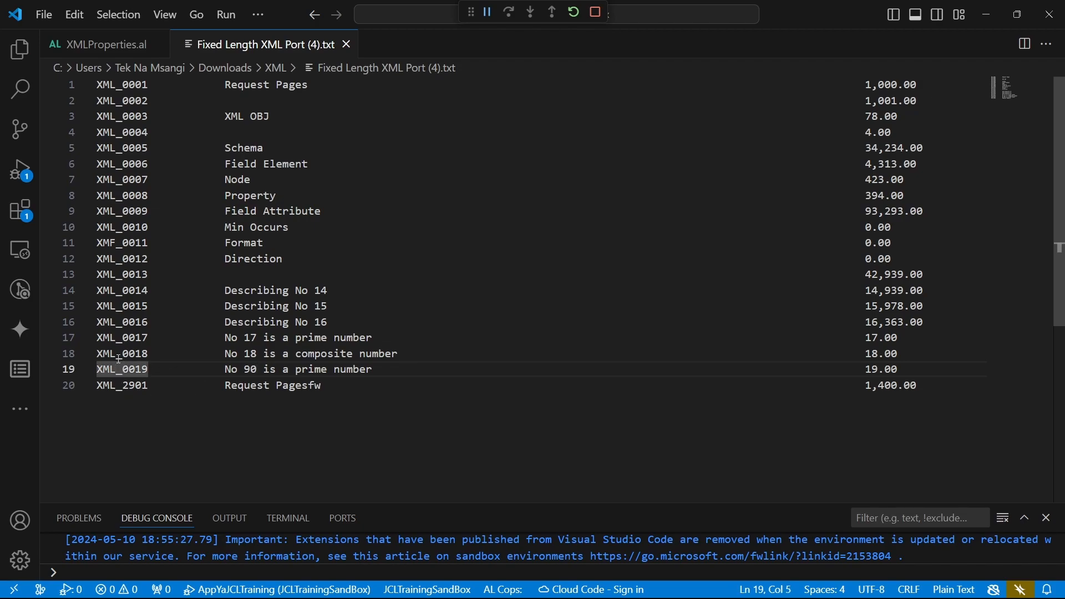
double_click(122, 242)
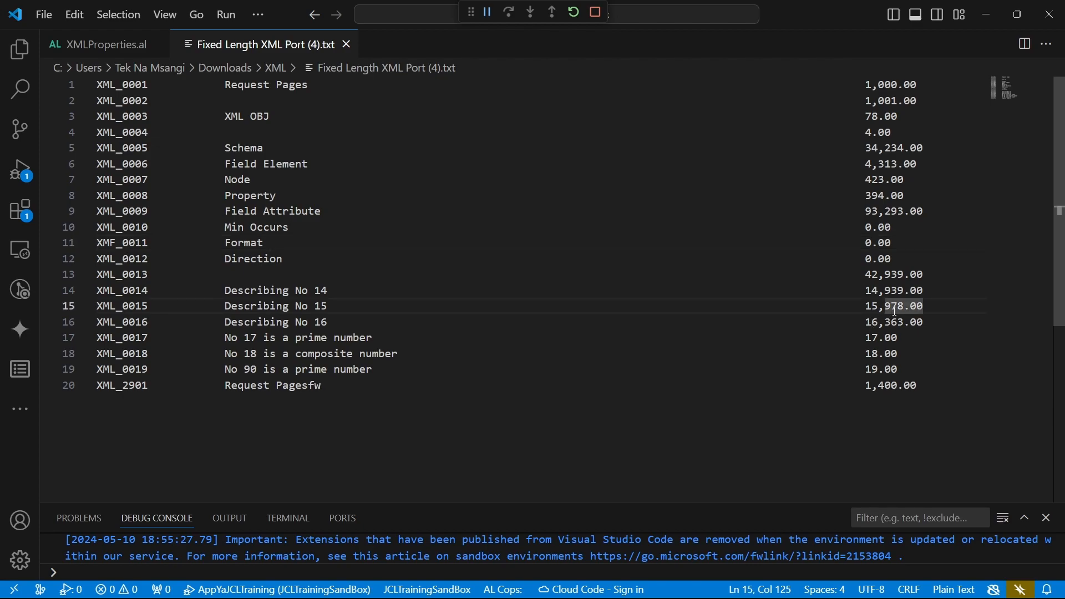
- Change the first record's amount to 1,093.00
left_click(894, 84)
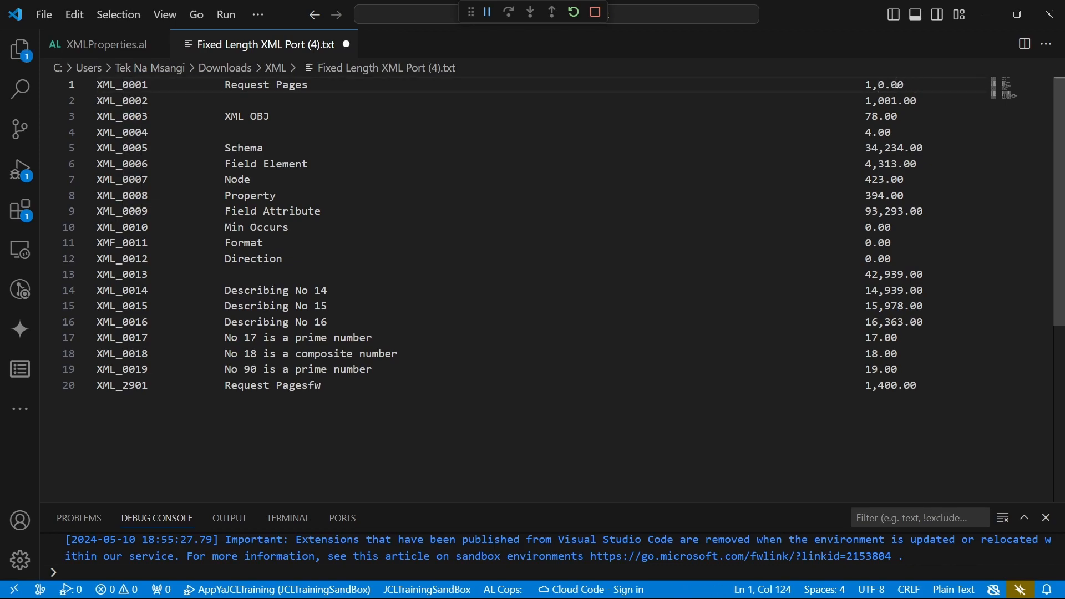
type("93")
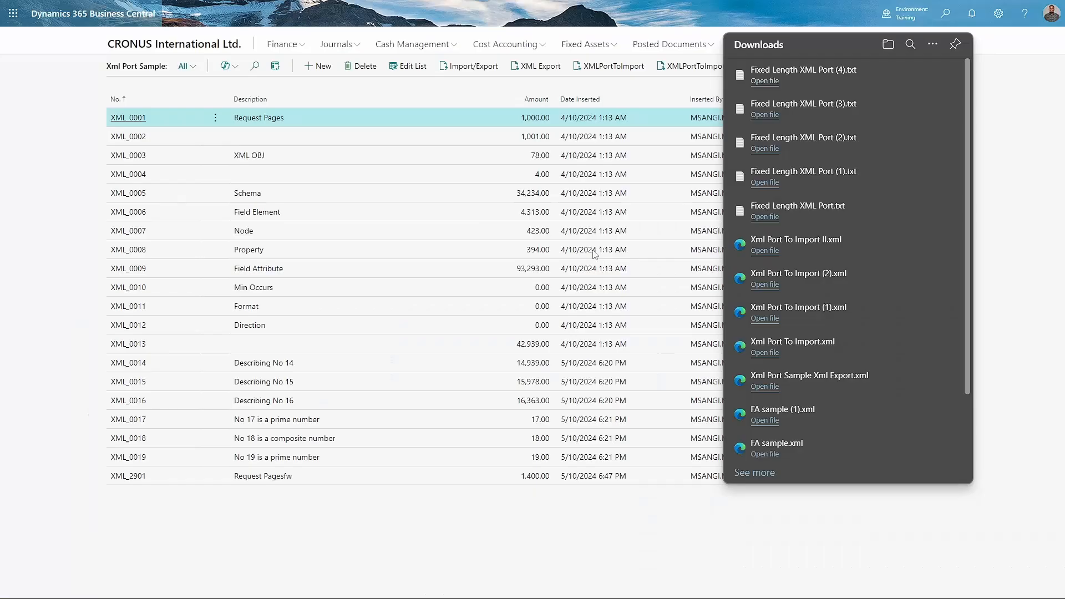
- Run XMLPortFixed Width with Direction Import and upload the edited Fixed Length XML Port (4).txt
left_click(680, 98)
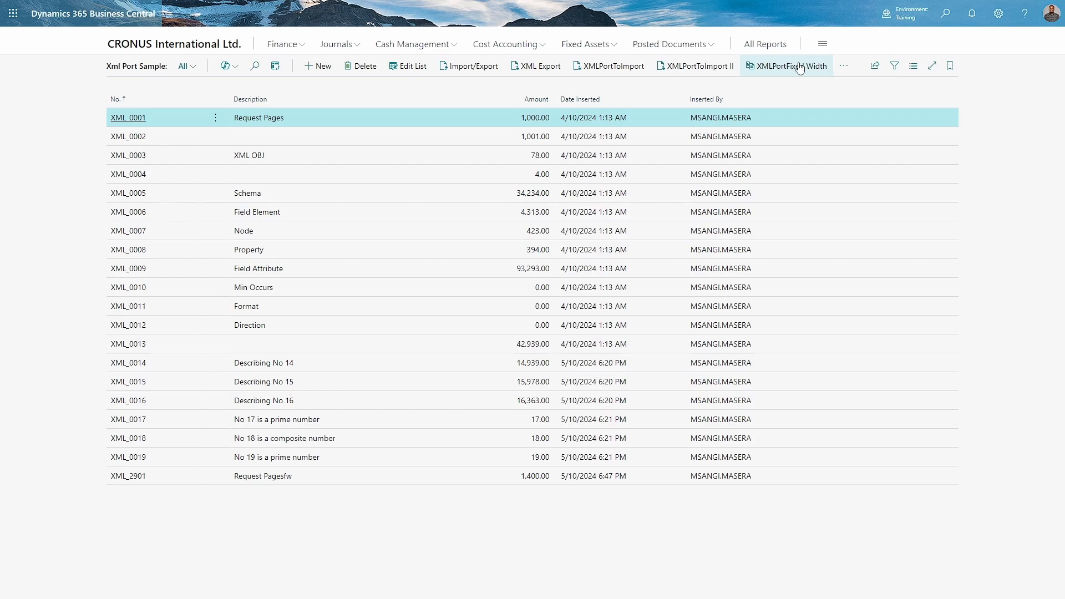
left_click(788, 66)
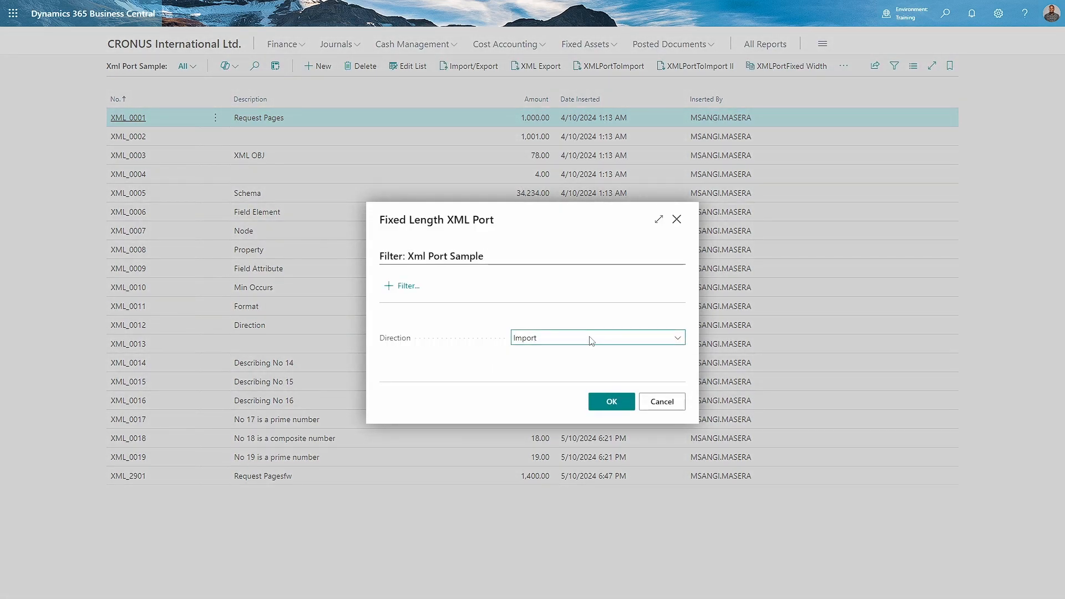
left_click(610, 401)
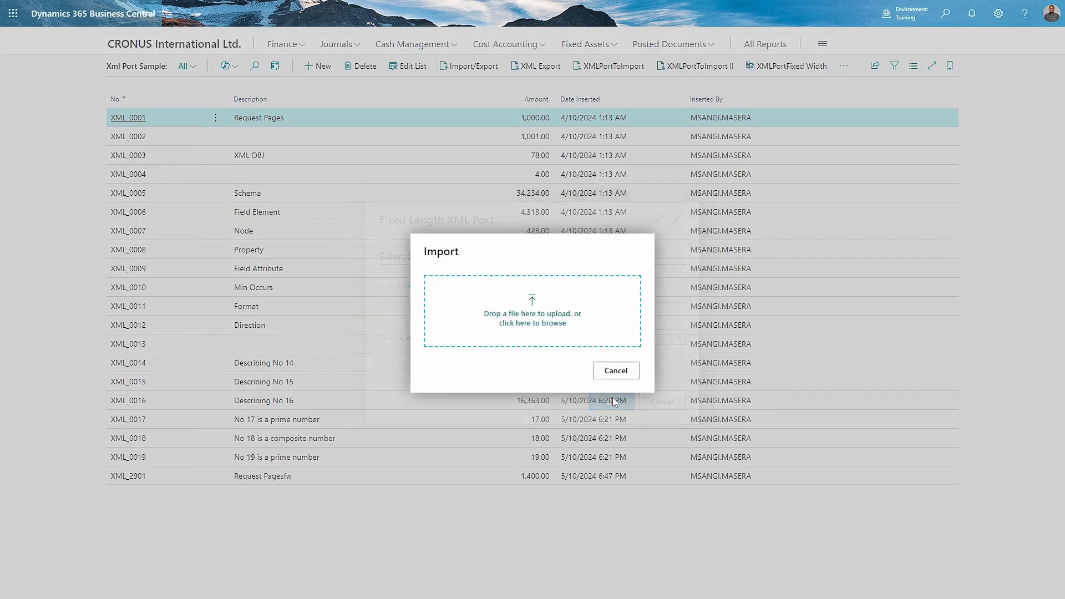
left_click(532, 320)
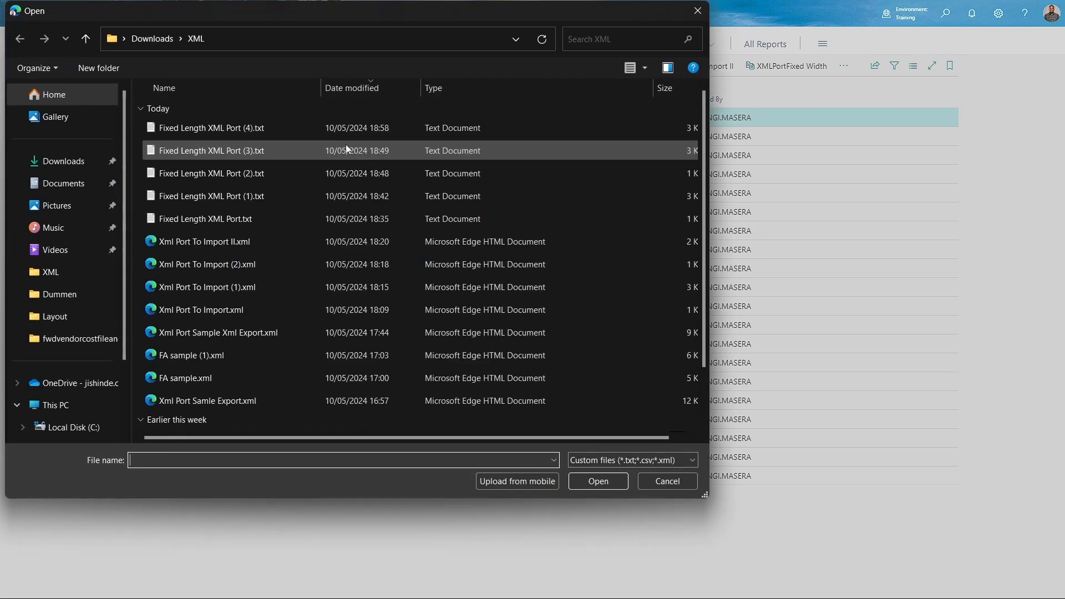
left_click(211, 127)
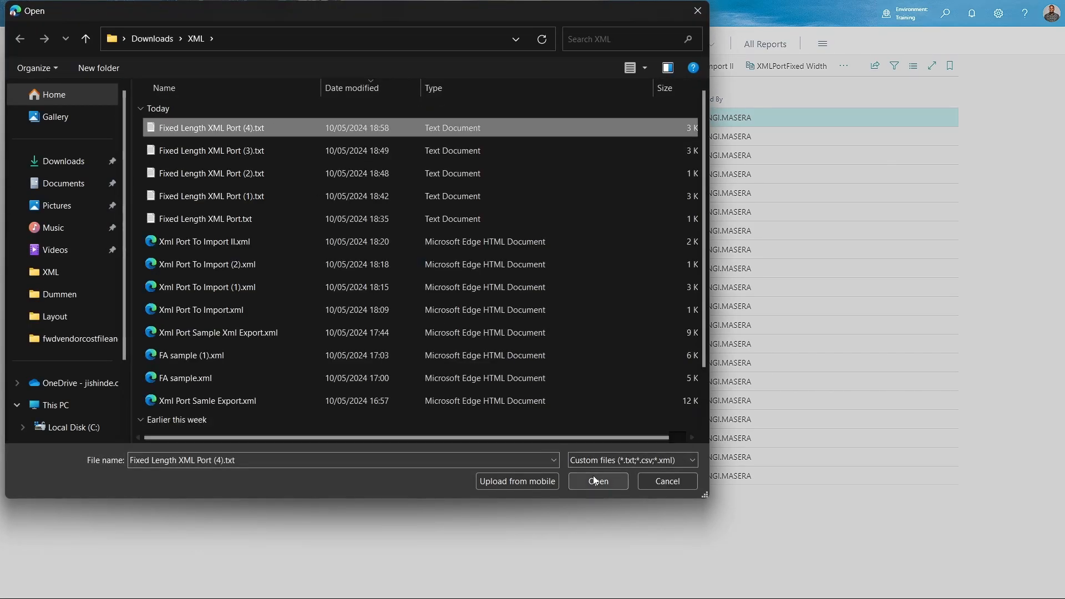
left_click(596, 480)
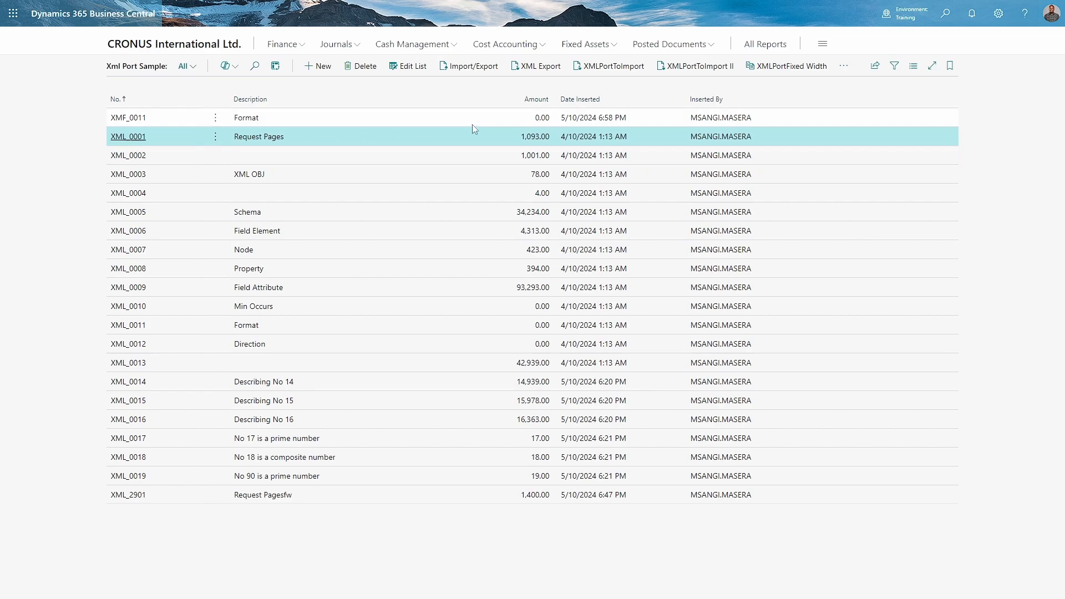
mouse_move(516, 135)
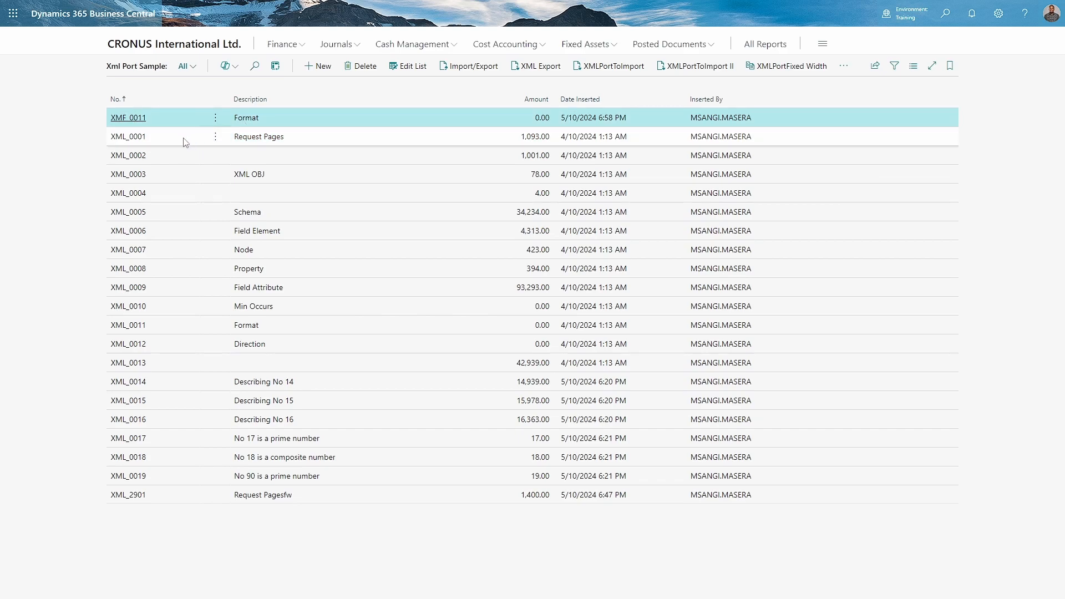
left_click(128, 136)
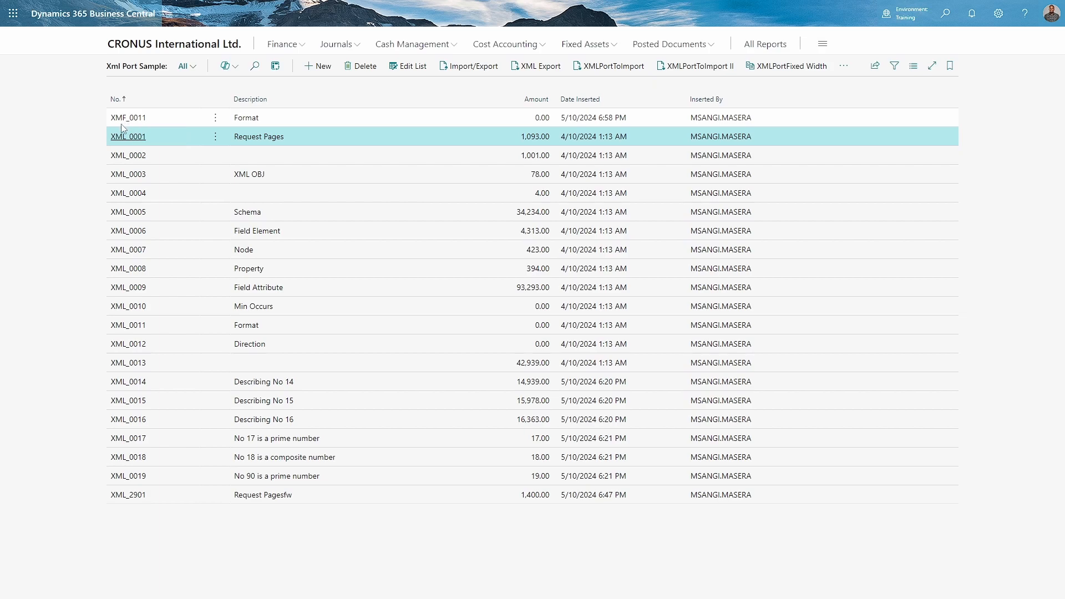
left_click(127, 117)
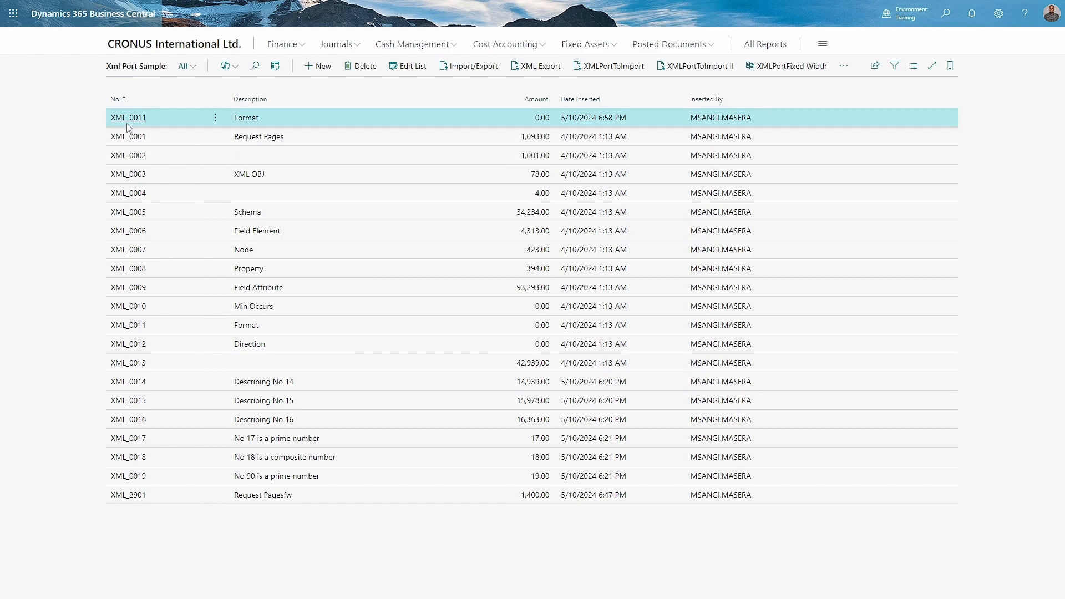
mouse_move(278, 126)
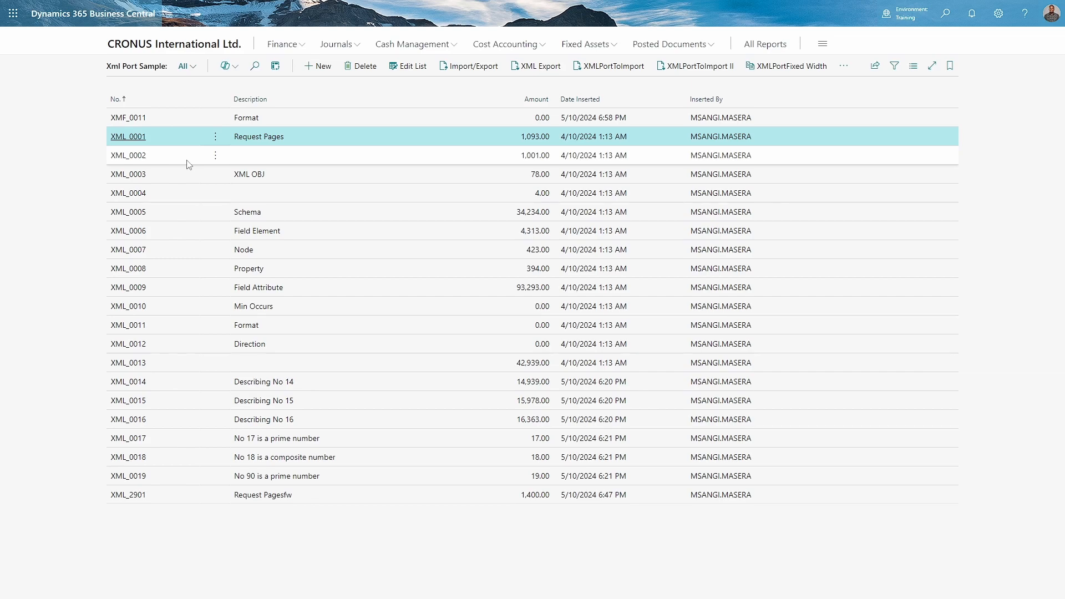
mouse_move(551, 464)
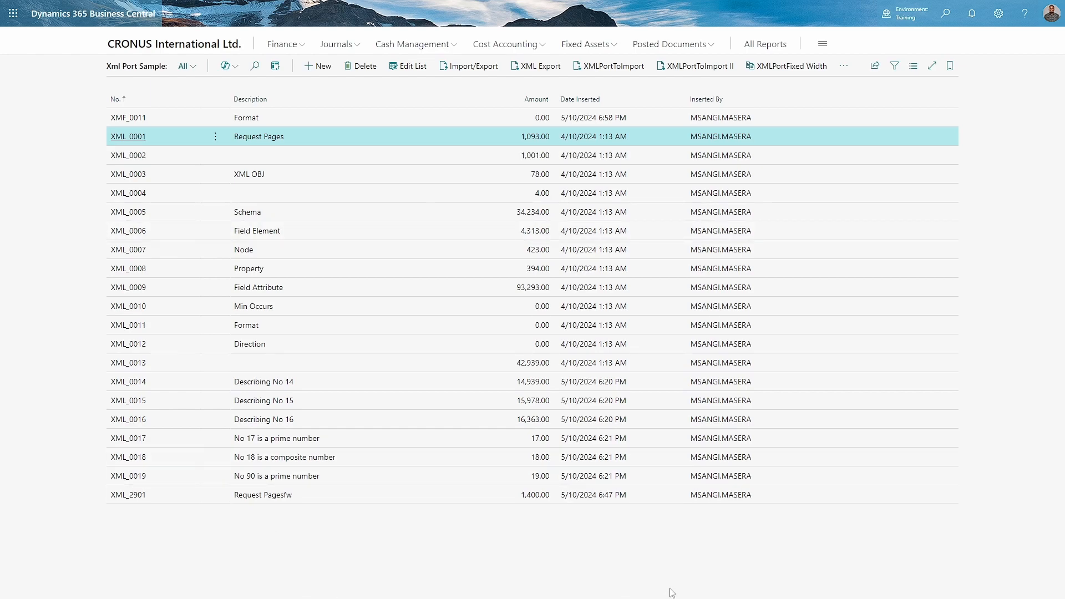
left_click(288, 582)
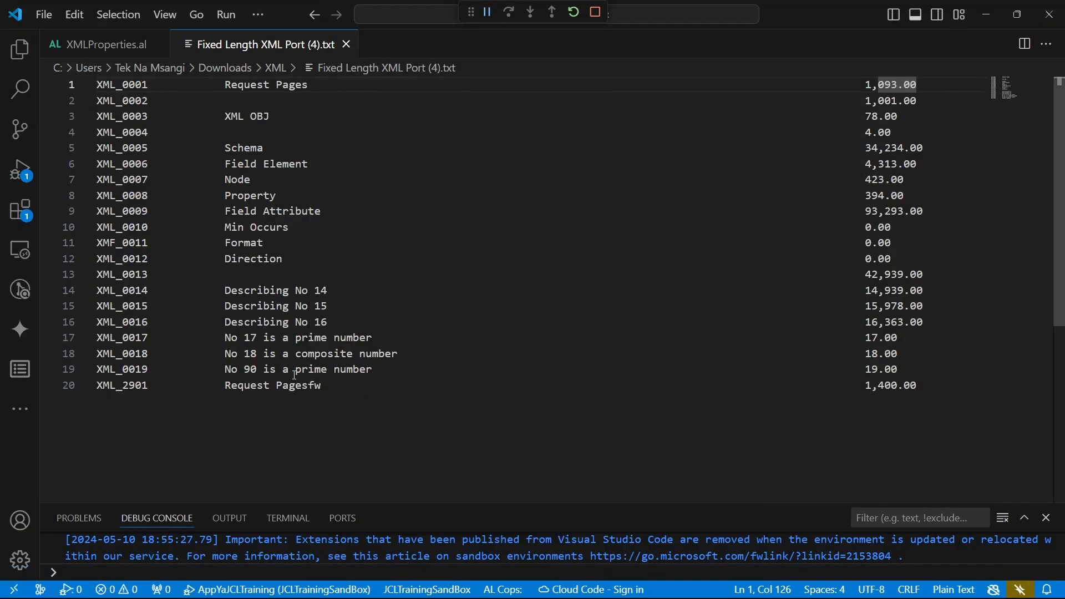
- Point out the 1,093.00 amount in the text file before returning to Business Central
double_click(246, 384)
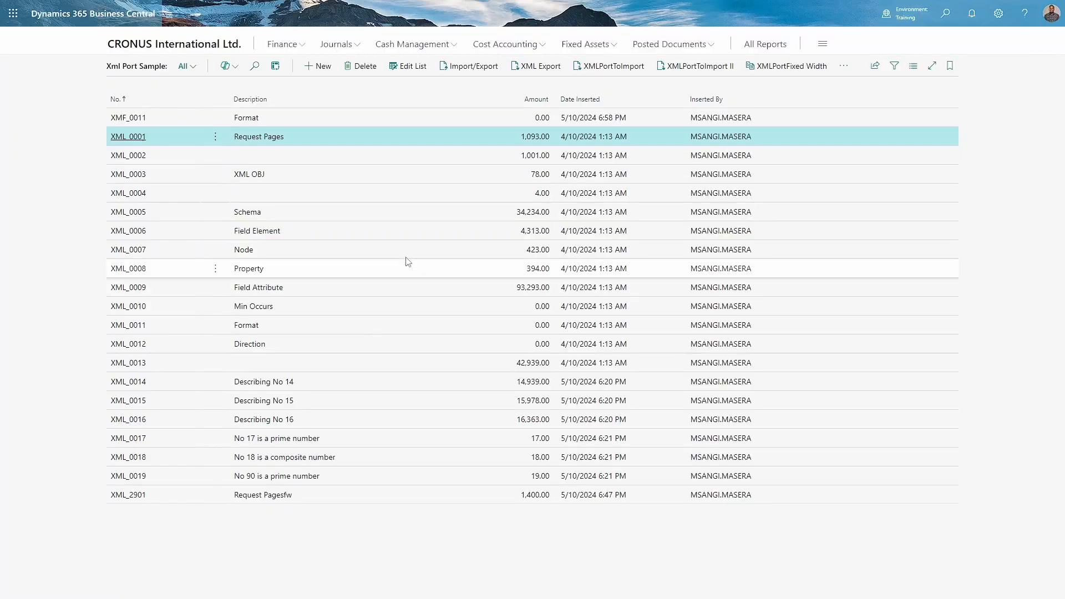
- Run XMLPortFixed Width as Import again and pick Fixed Length XML Port (4).txt in the file picker
left_click(787, 66)
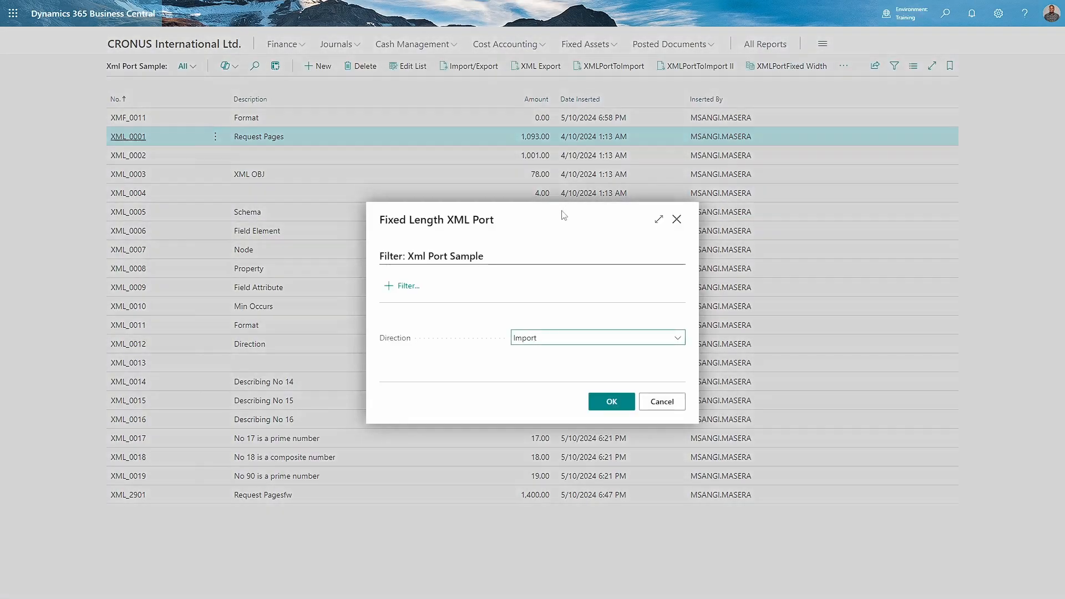
left_click(609, 402)
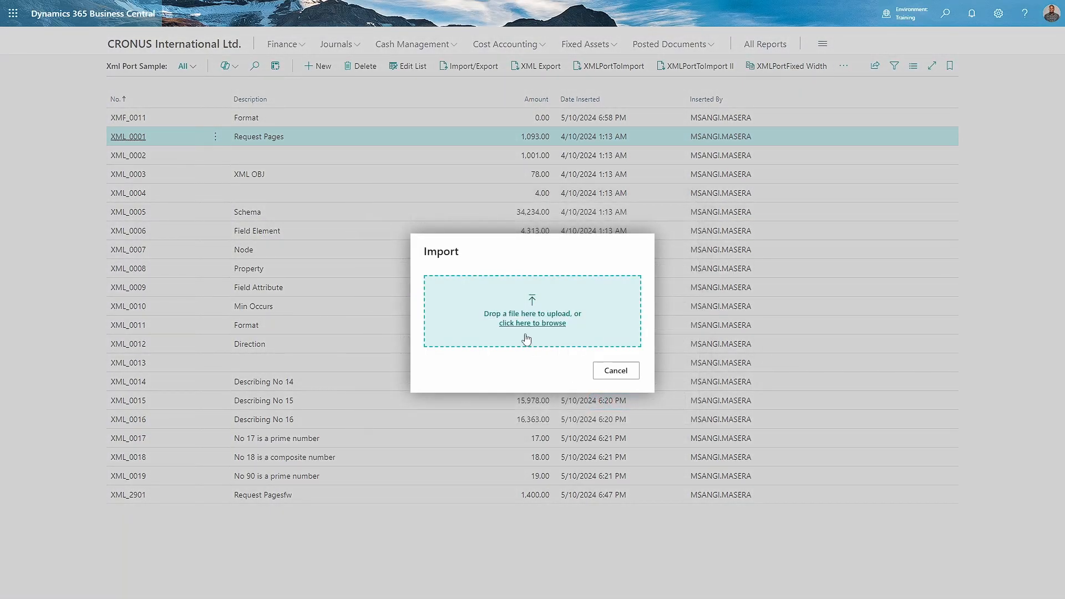
left_click(531, 323)
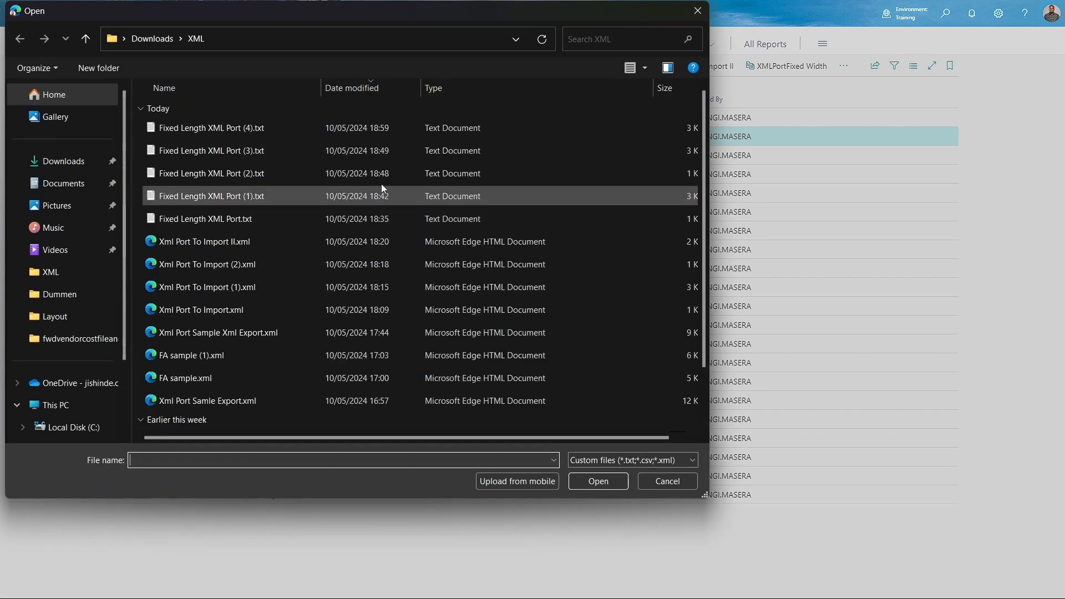
left_click(210, 128)
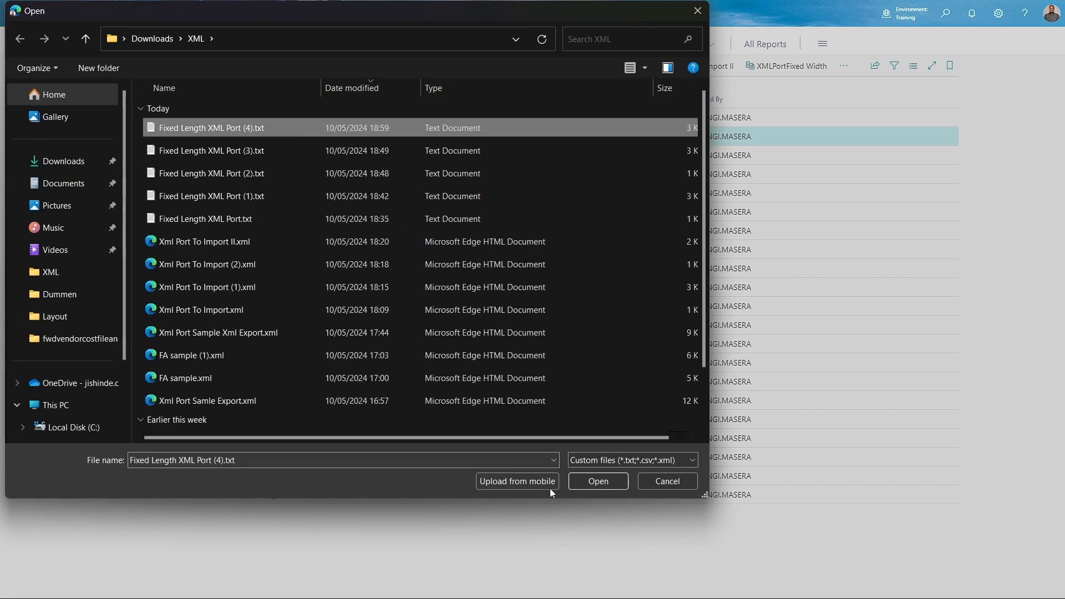
mouse_move(596, 480)
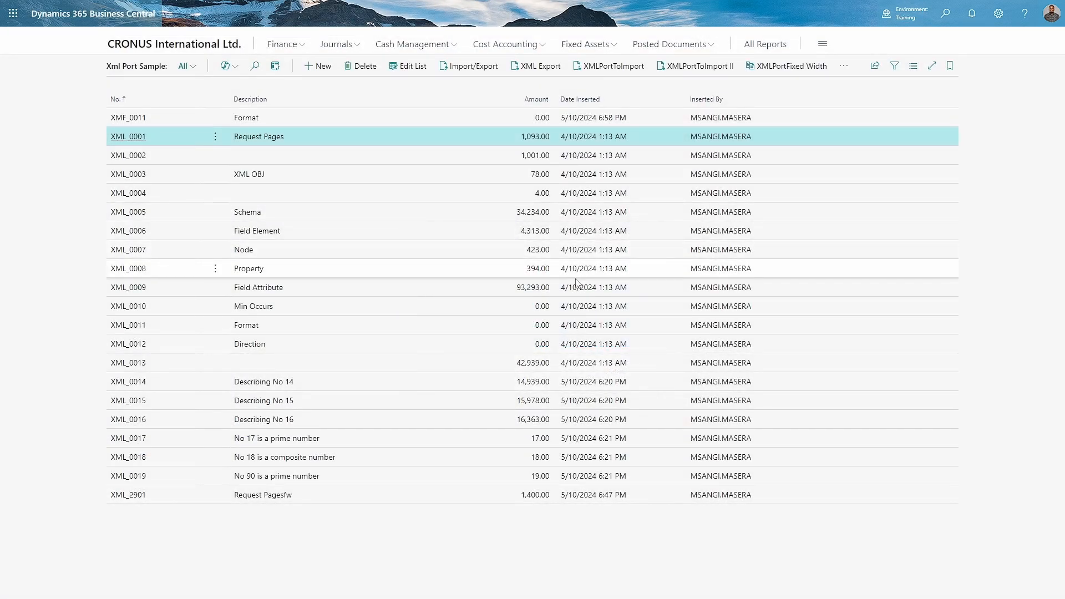
mouse_move(400, 451)
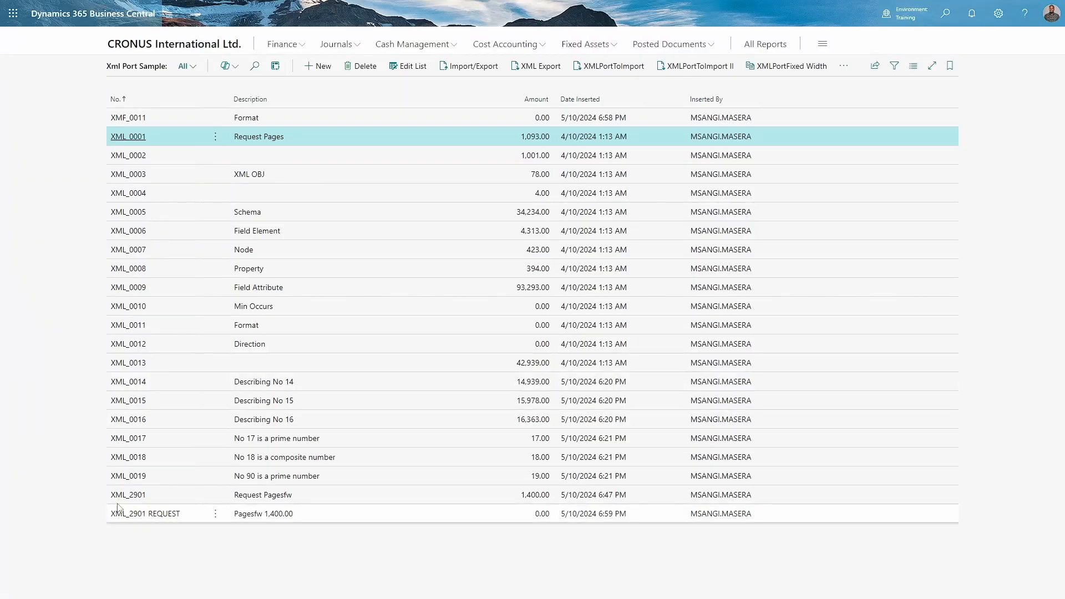
mouse_move(169, 516)
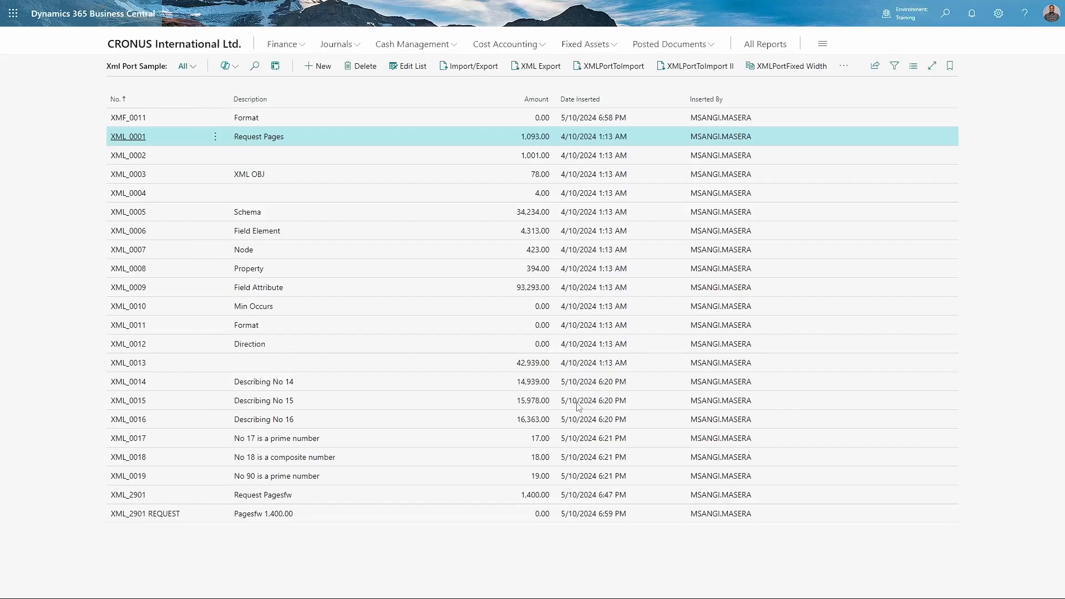
- After inspecting the misaligned XML_2901 REQUEST row, switch back to the text file
left_click(271, 513)
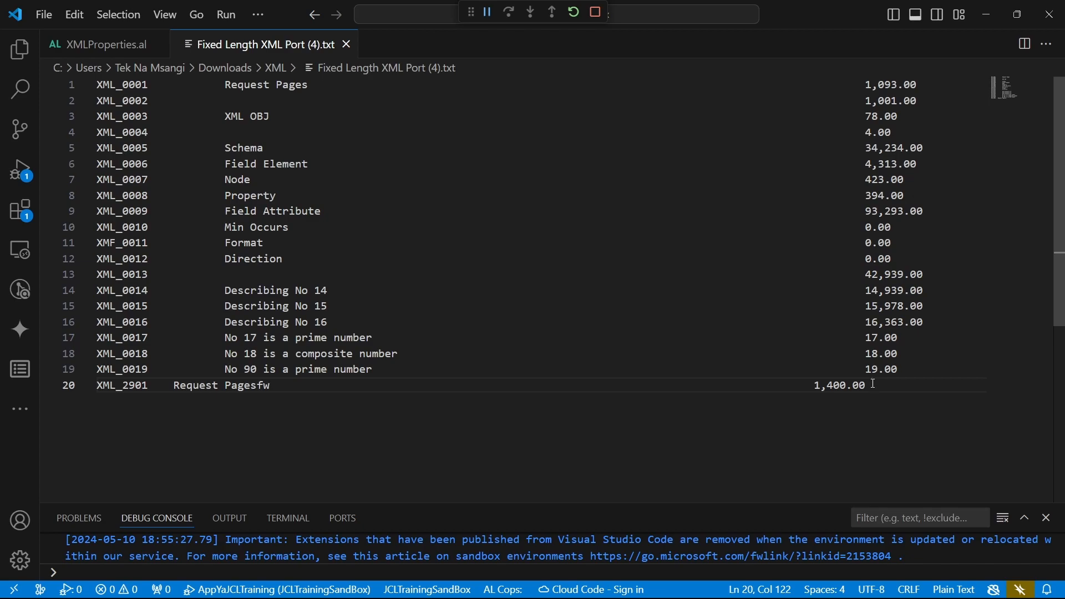
- Check where the amount and description columns start on lines 17 and 12, then return to Business Central
left_click(876, 337)
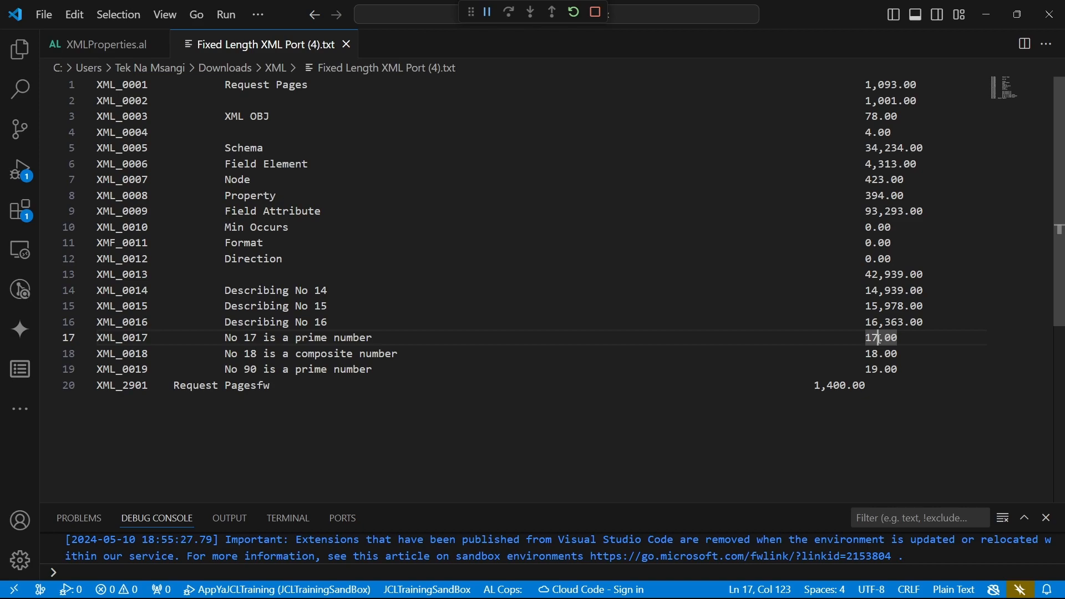
mouse_move(624, 338)
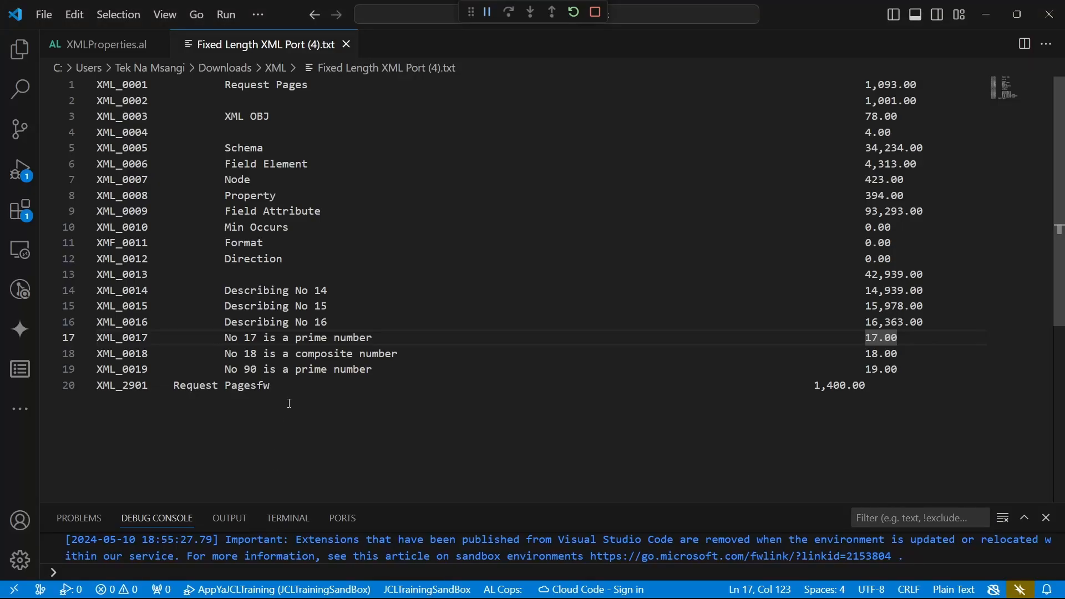
left_click(290, 274)
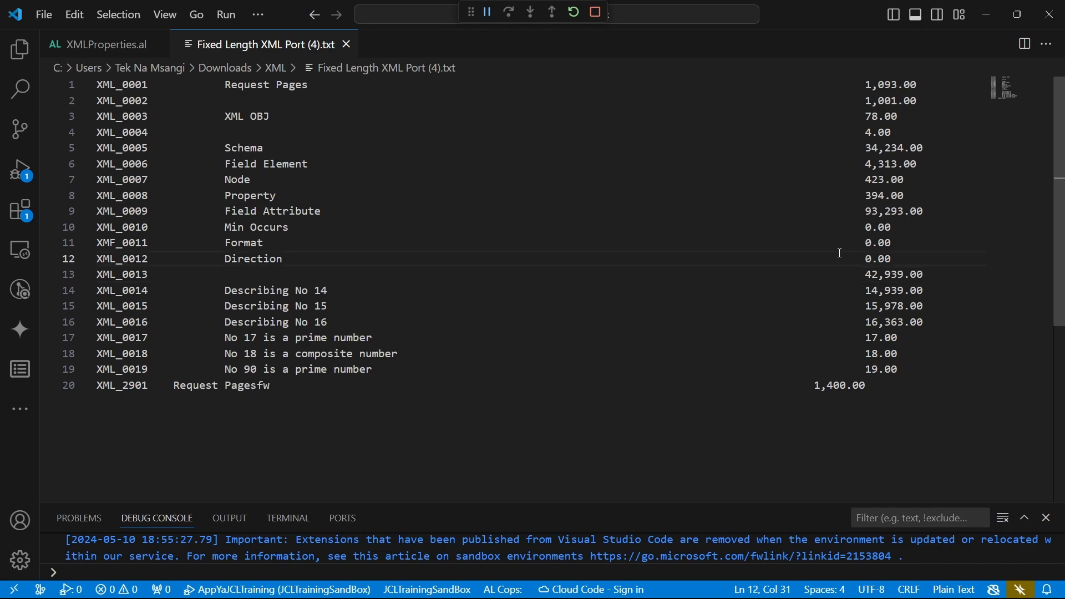
left_click(871, 211)
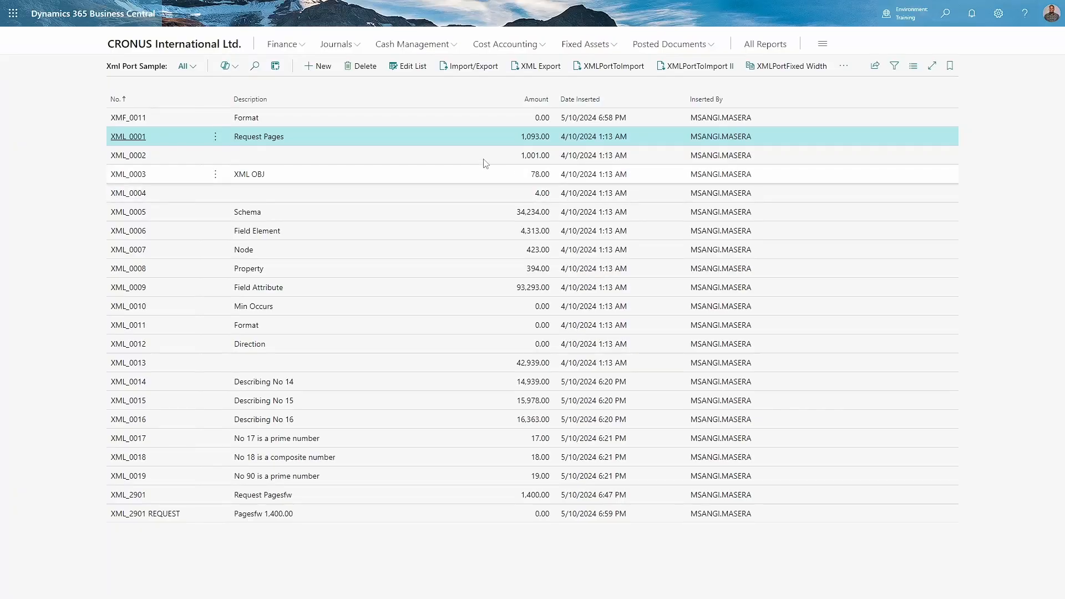
- Run XMLPort Fixed Width as an import, reaching the file browse step, then move to Excel
left_click(786, 66)
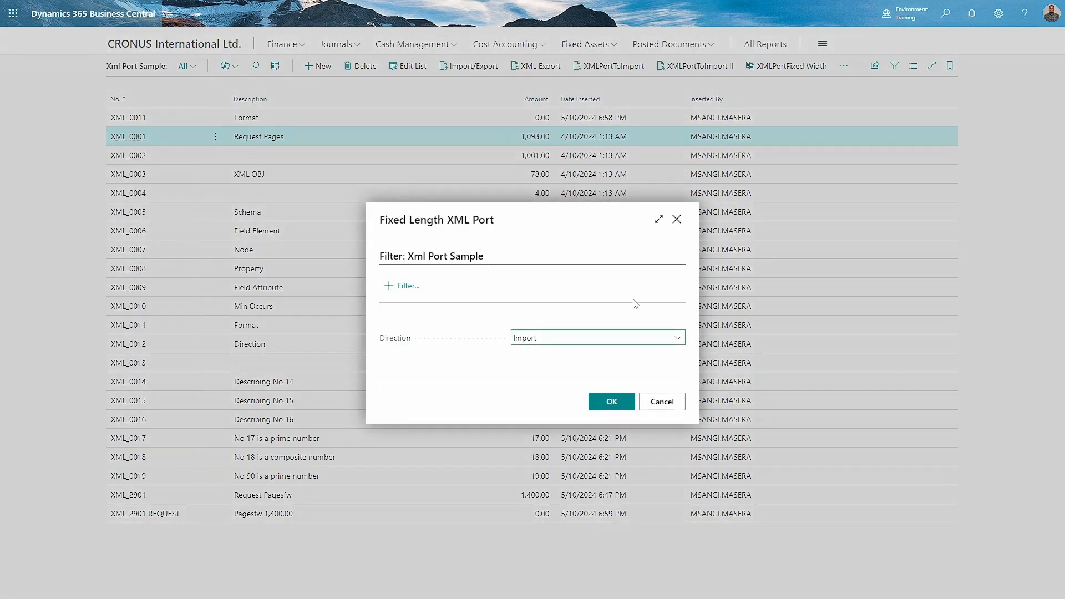
left_click(610, 401)
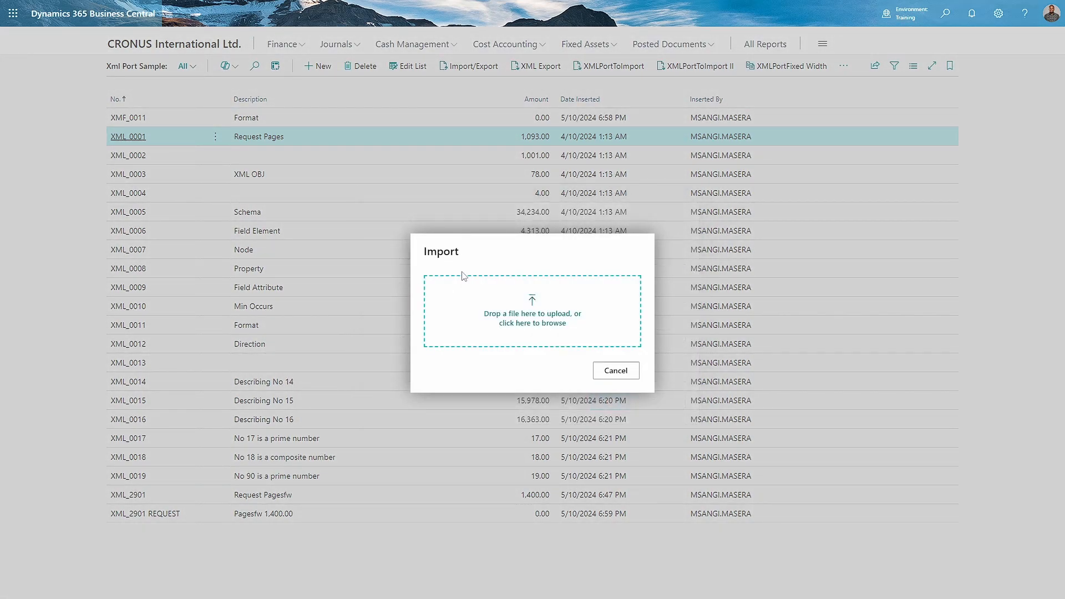
left_click(532, 322)
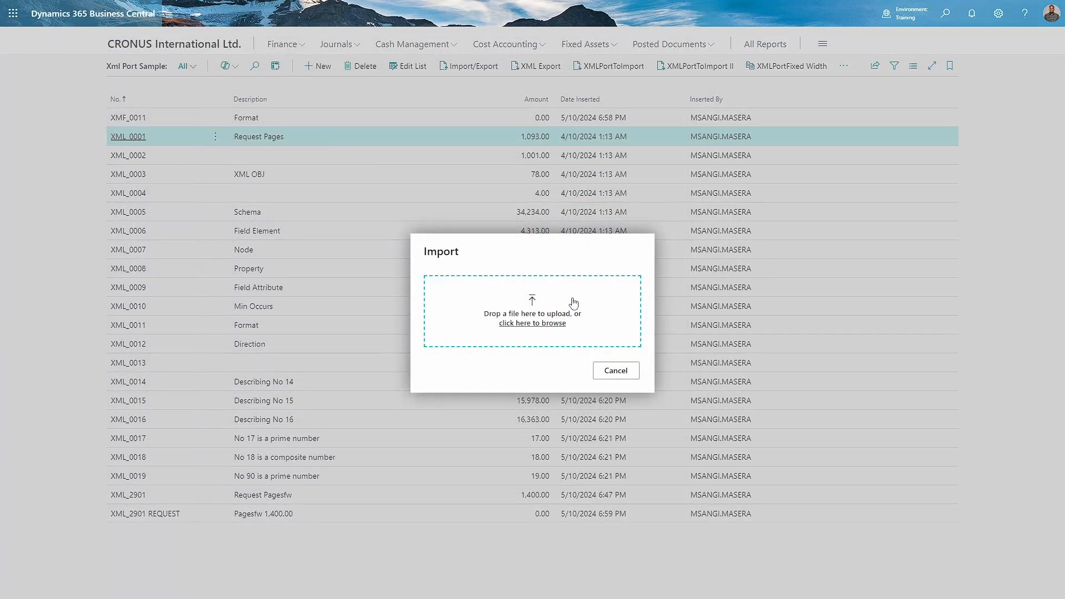
left_click(531, 323)
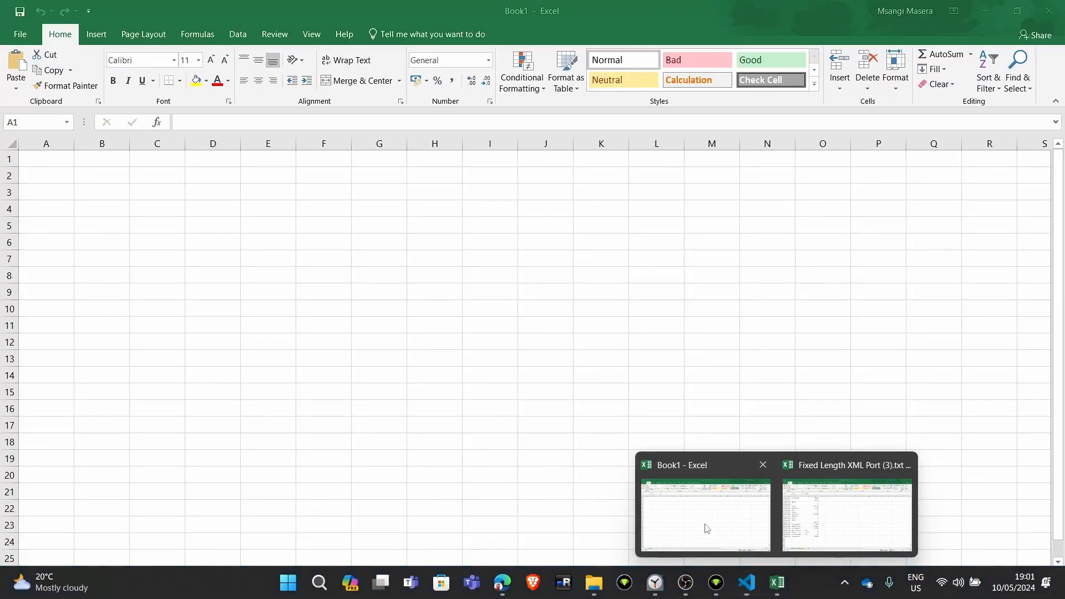
- Import Fixed Length XML Port (4).txt as fixed width, keeping the proposed column breaks, so records land in columns
left_click(704, 513)
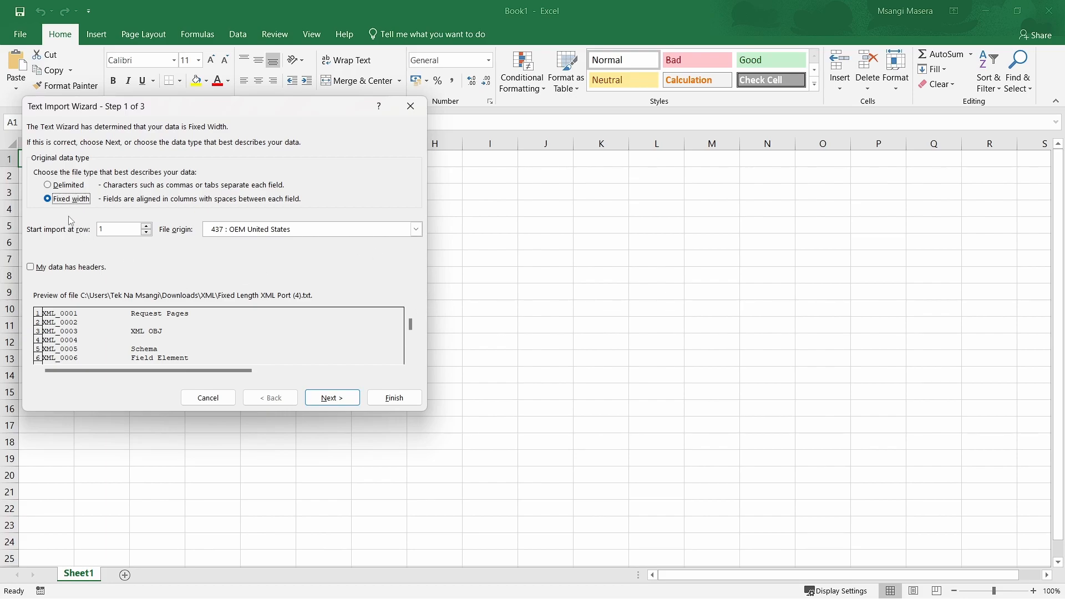
mouse_move(97, 201)
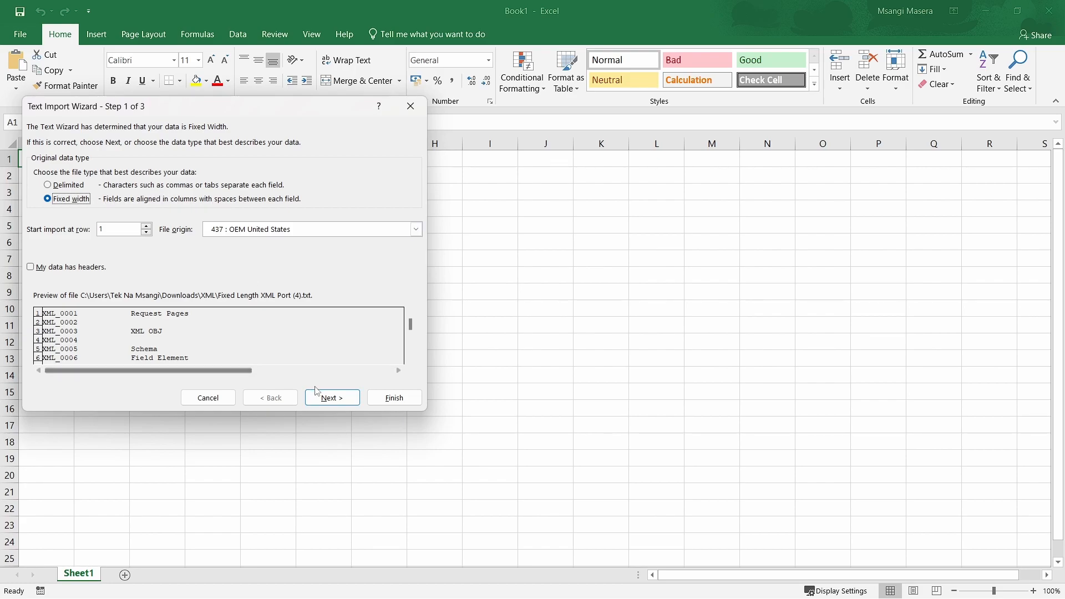
left_click(331, 397)
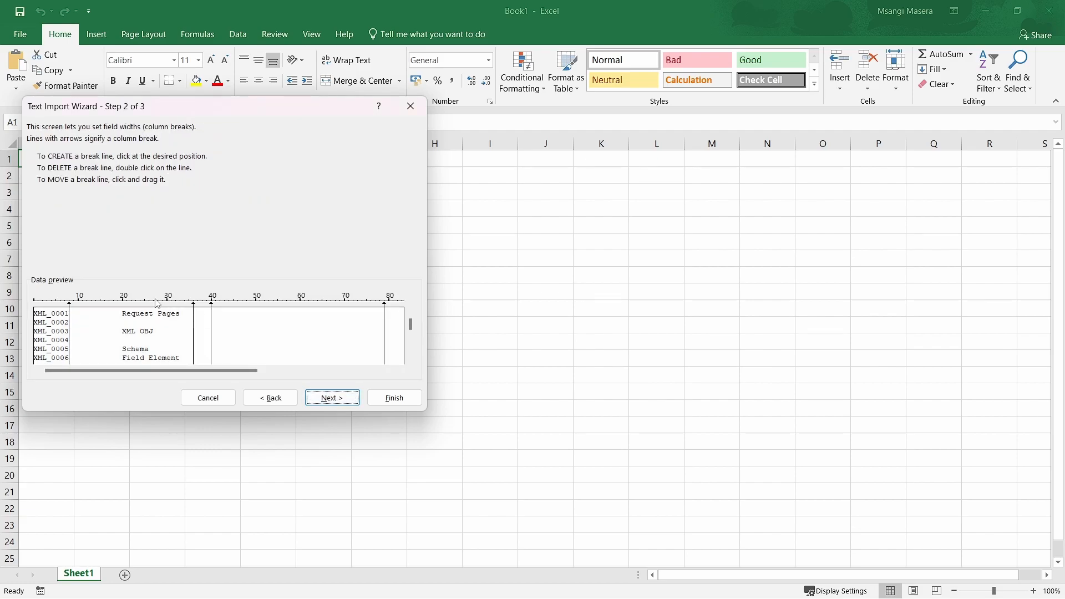
left_click_drag(157, 371, 295, 371)
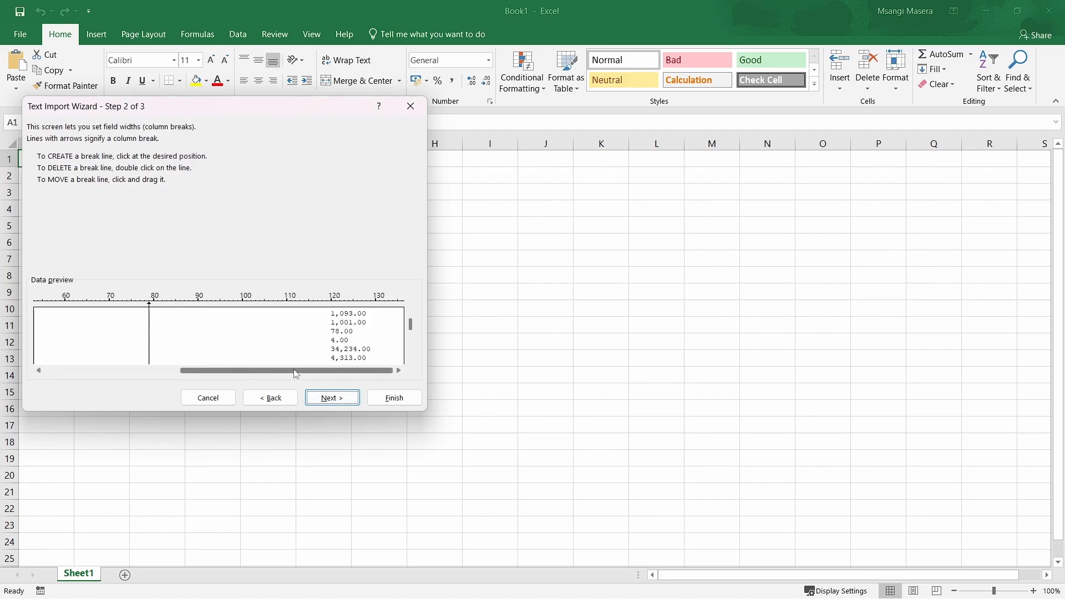
left_click(332, 397)
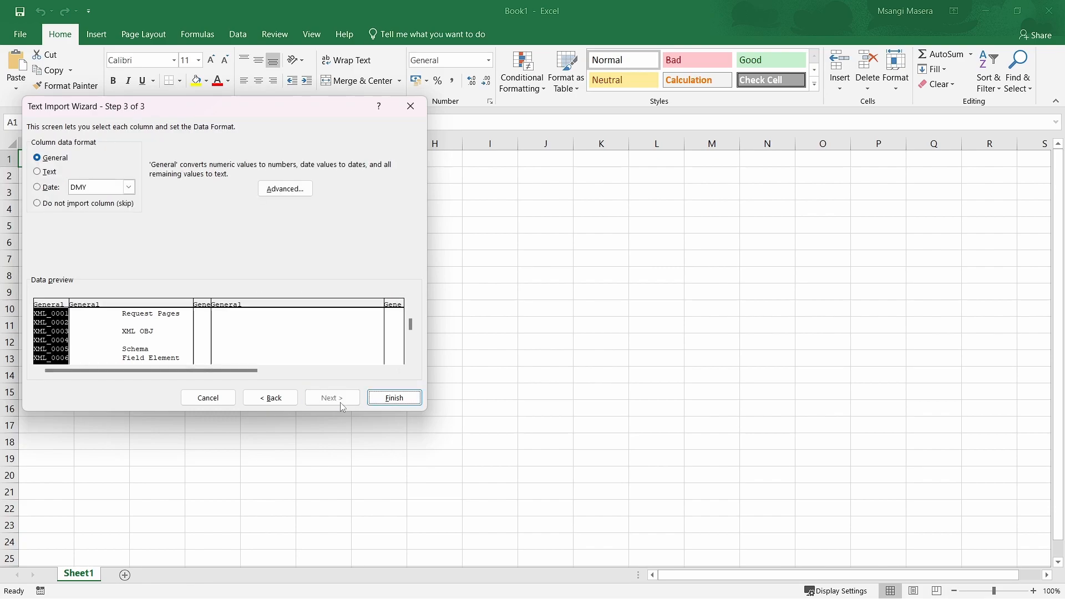
left_click(394, 397)
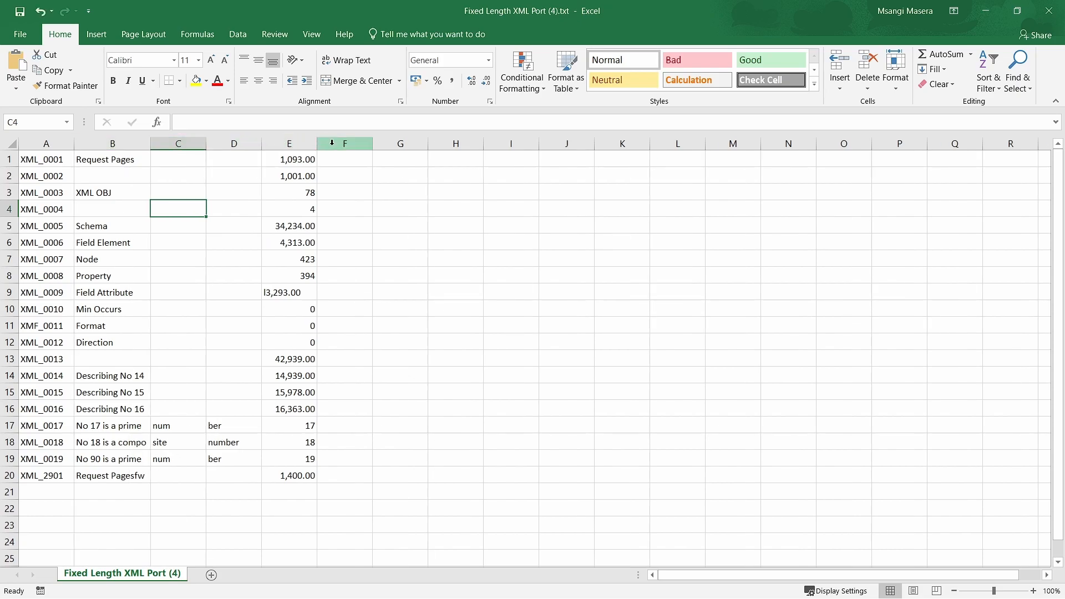
left_click(234, 325)
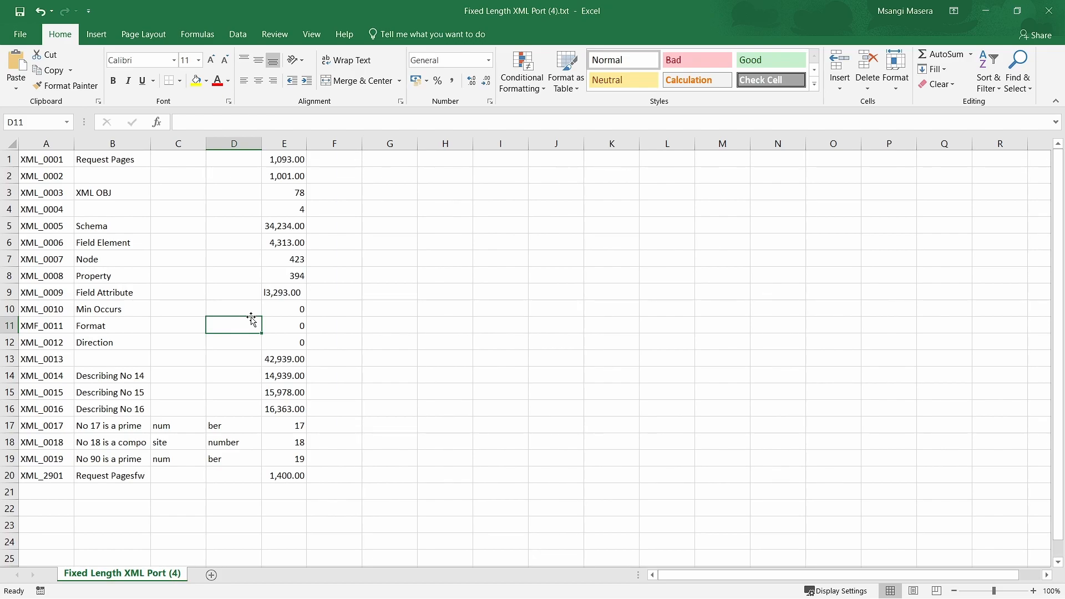
mouse_move(108, 264)
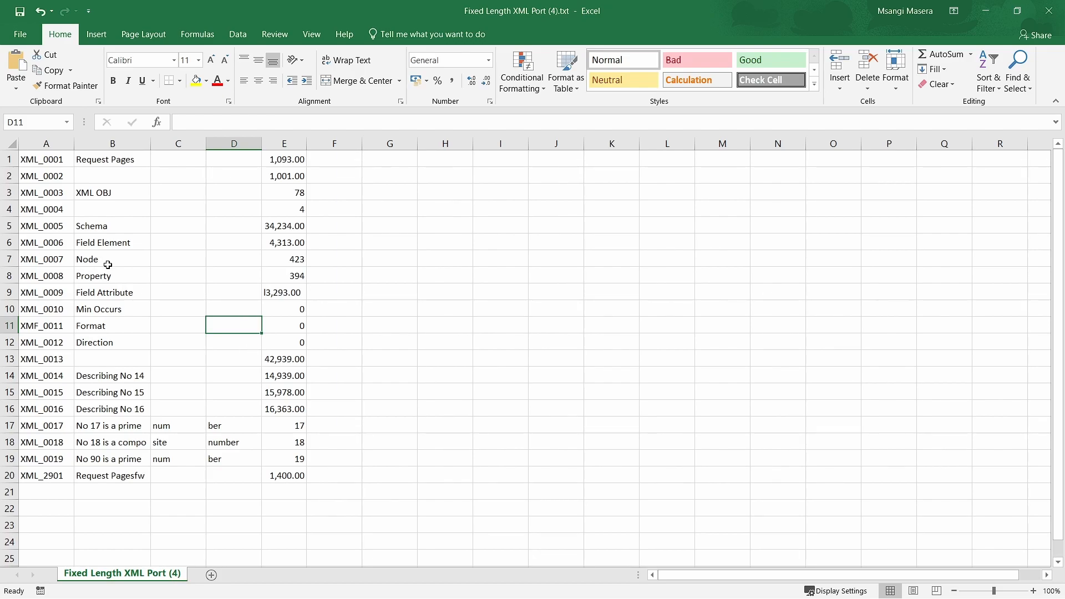